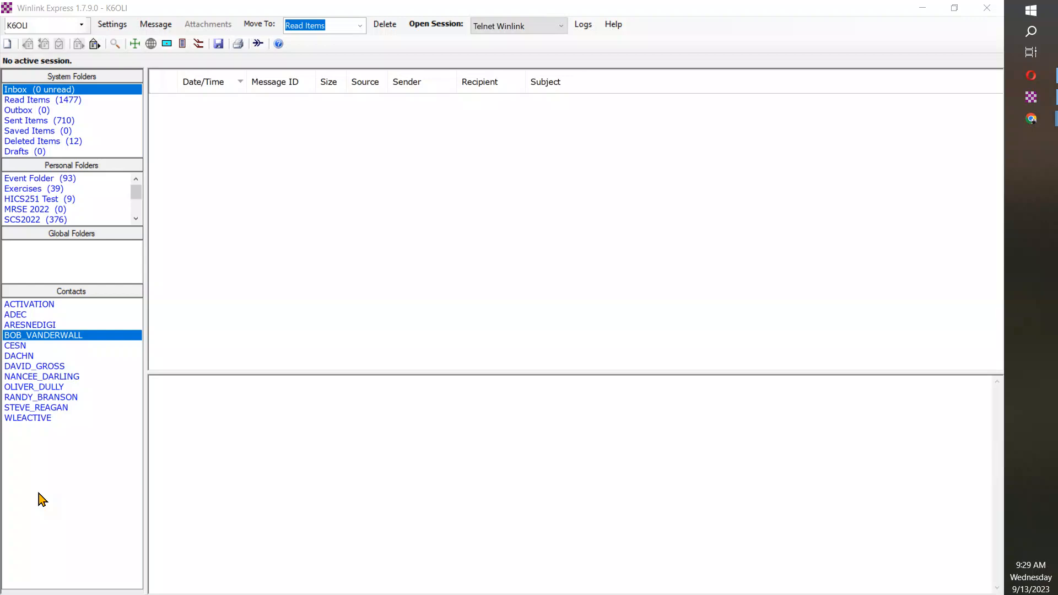
{"action": "mouse_move", "coordinate": [87, 217]}
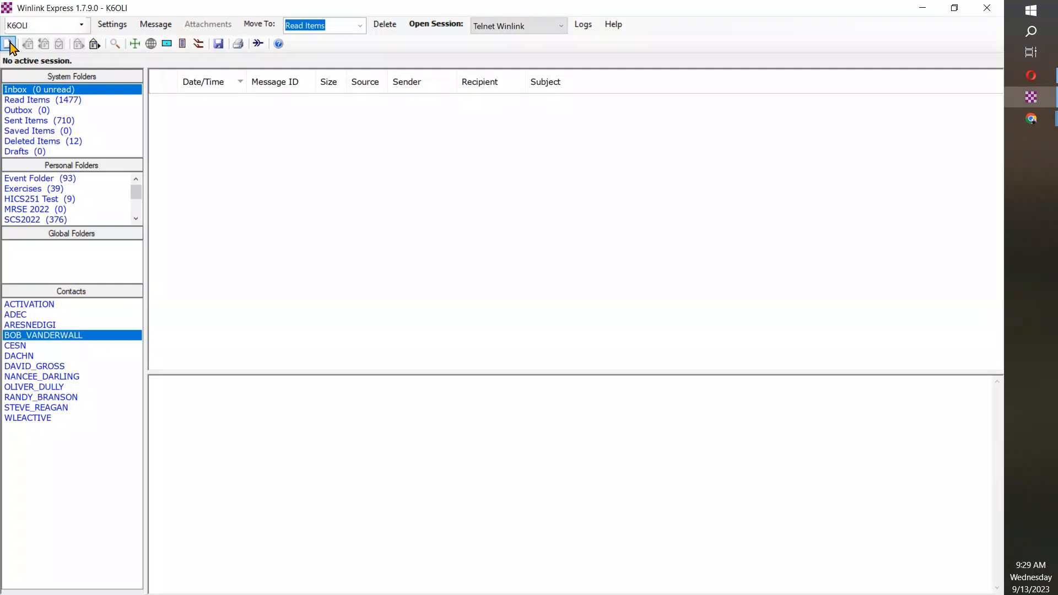
- Start a new message and open the Standard Templates USGS folder in Template Manager
{"action": "left_click", "coordinate": [9, 43]}
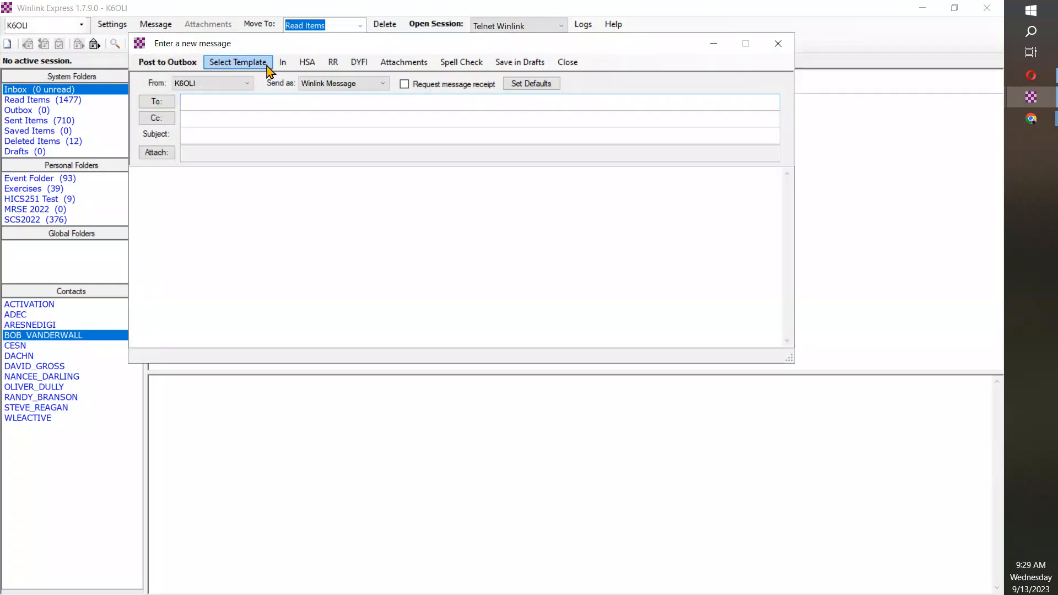
{"action": "left_click", "coordinate": [238, 63]}
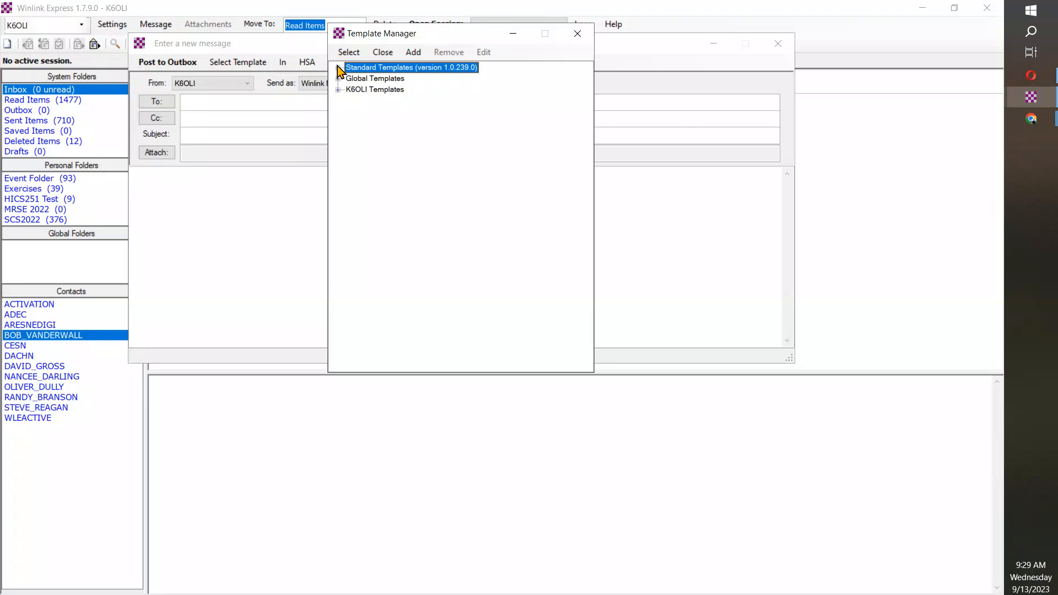
{"action": "left_click", "coordinate": [339, 67]}
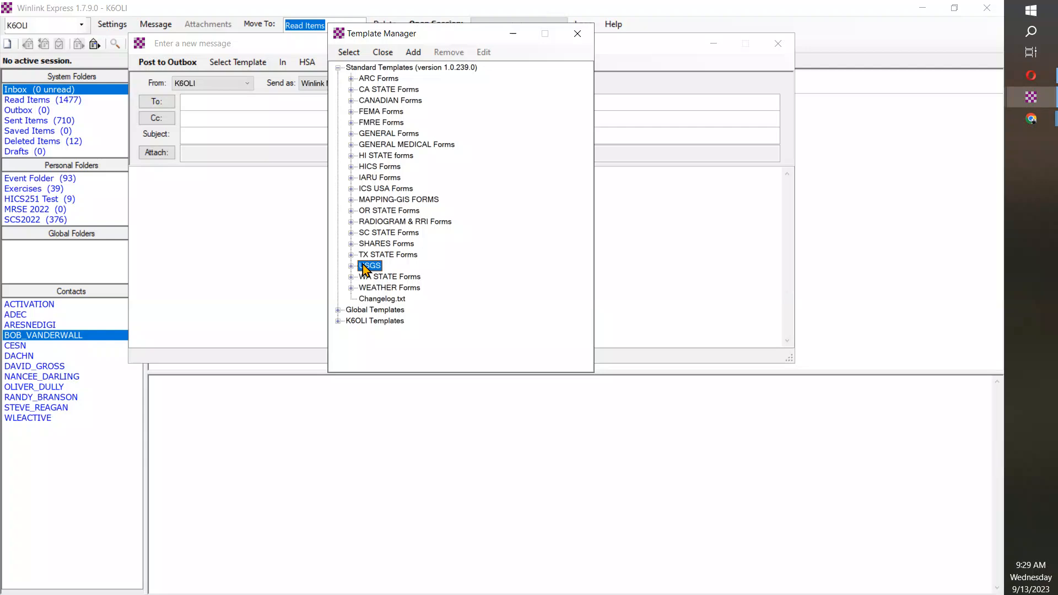
{"action": "left_click", "coordinate": [351, 266]}
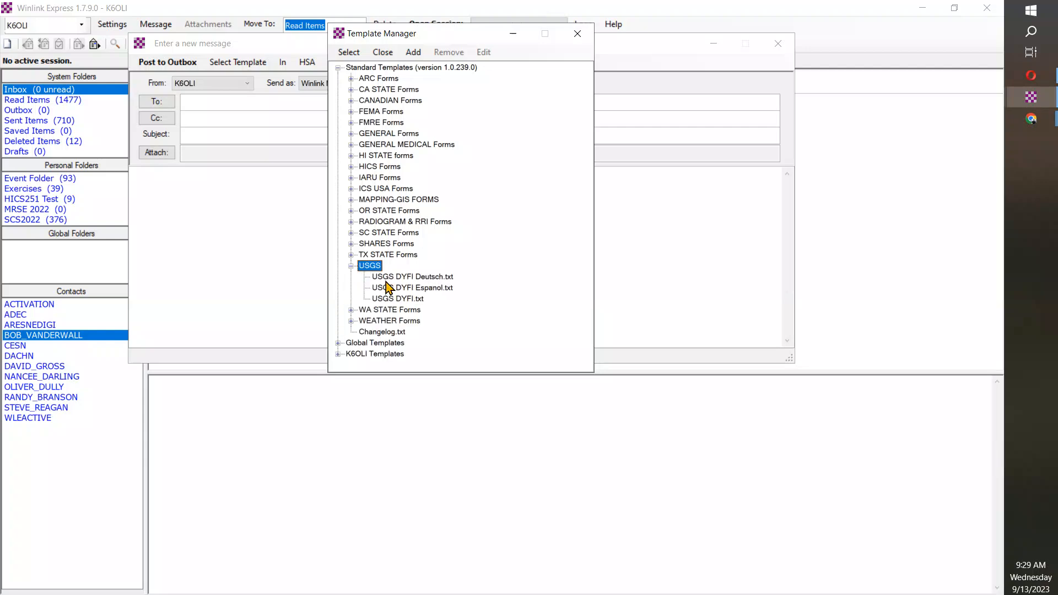
{"action": "mouse_move", "coordinate": [413, 304]}
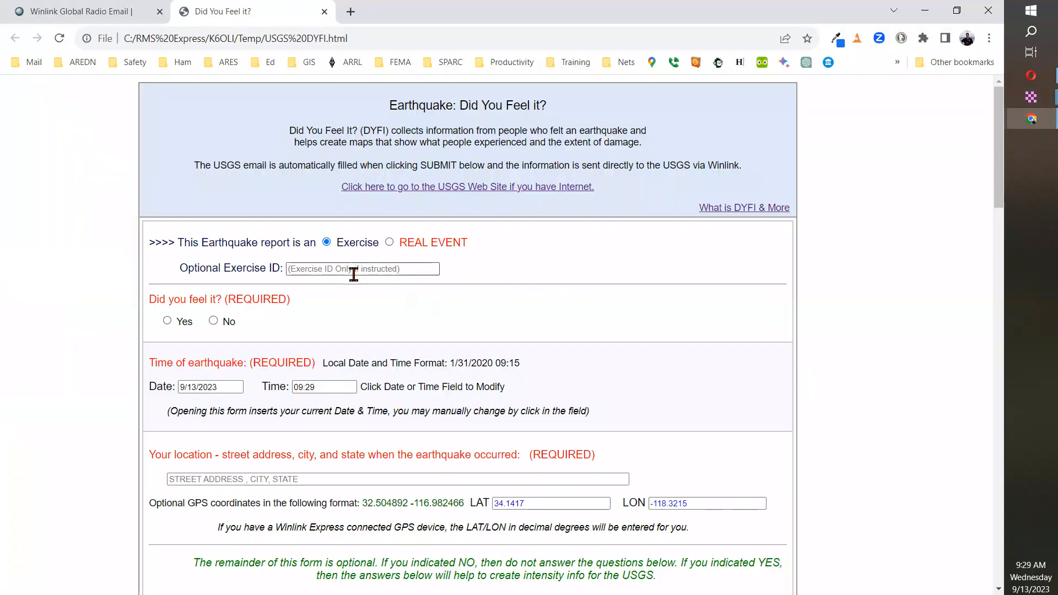
{"action": "mouse_move", "coordinate": [432, 99]}
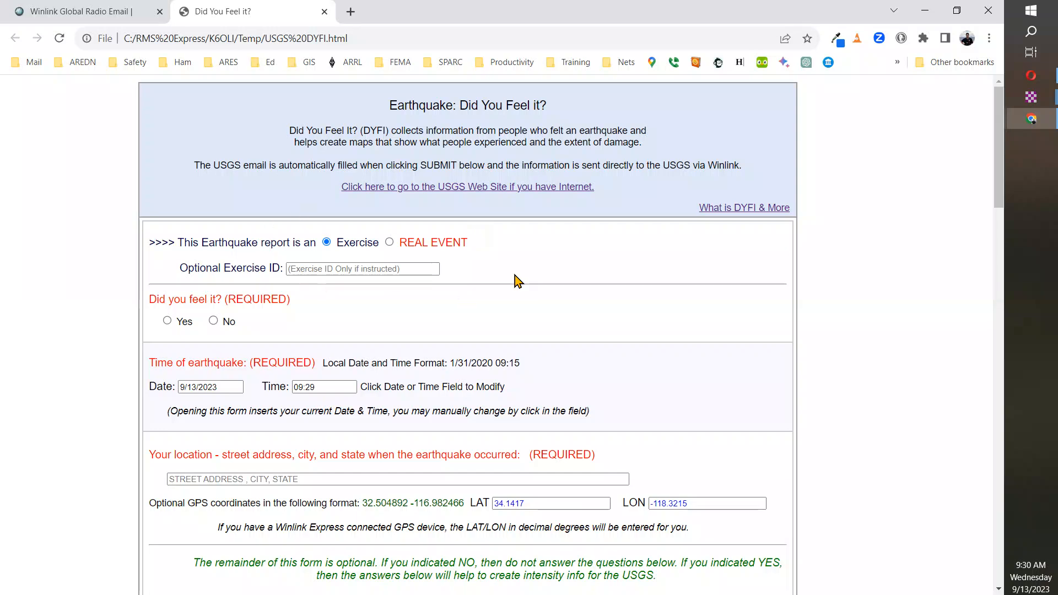
{"action": "mouse_move", "coordinate": [456, 304]}
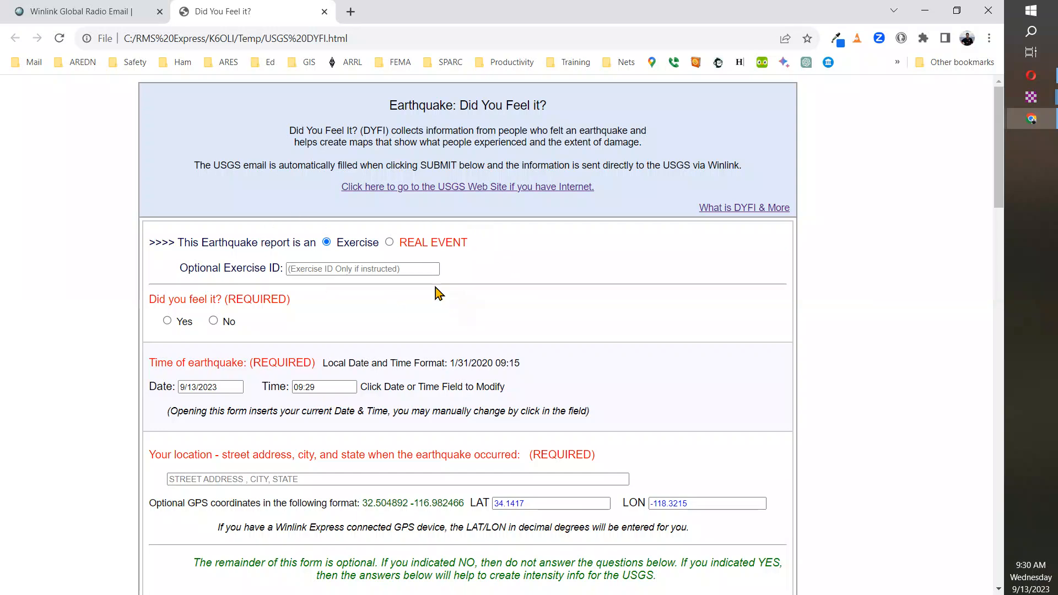
{"action": "mouse_move", "coordinate": [376, 268]}
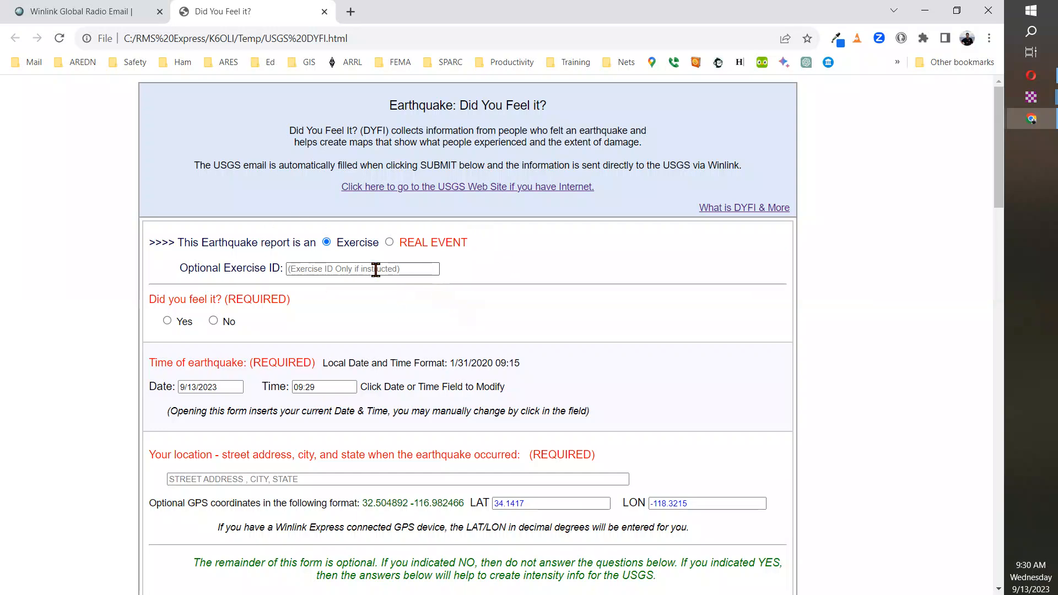
- Enter 2023SHAKEOUT as the DYFI form's optional exercise ID
{"action": "left_click", "coordinate": [363, 268]}
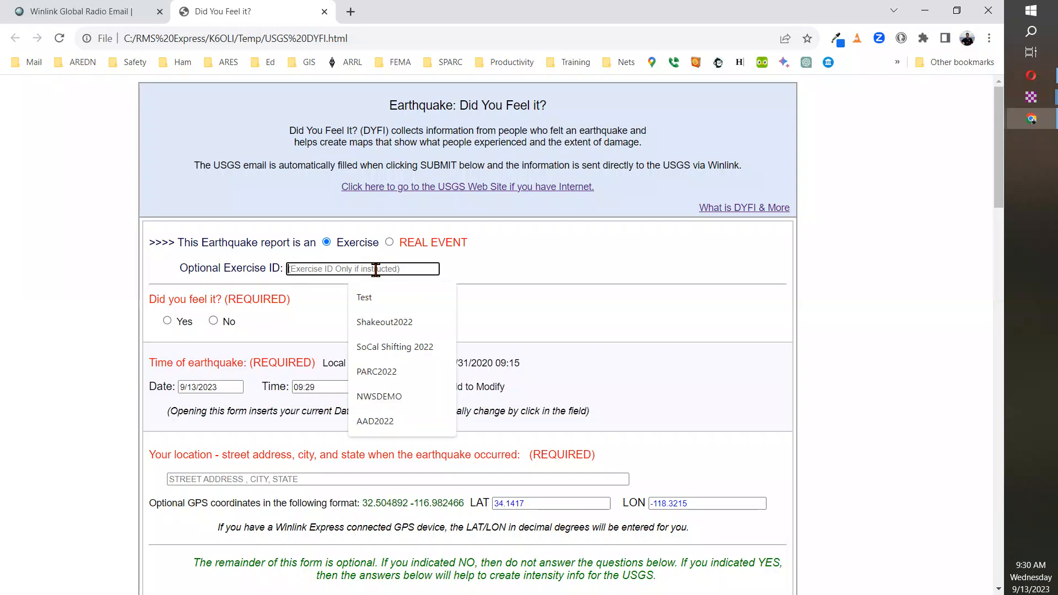
{"action": "type", "text": "2"}
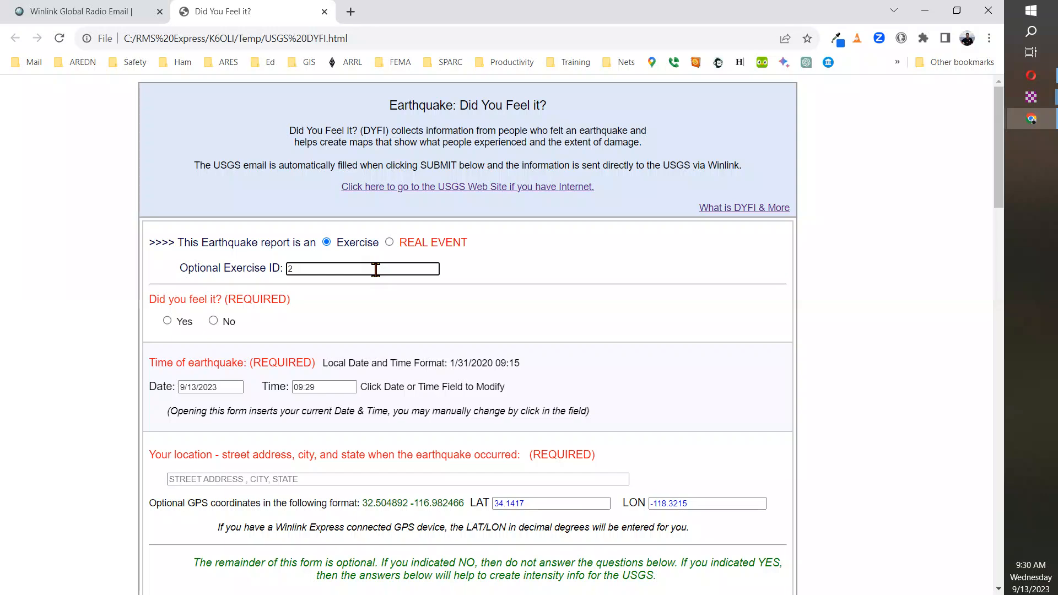
{"action": "type", "text": "023SH"}
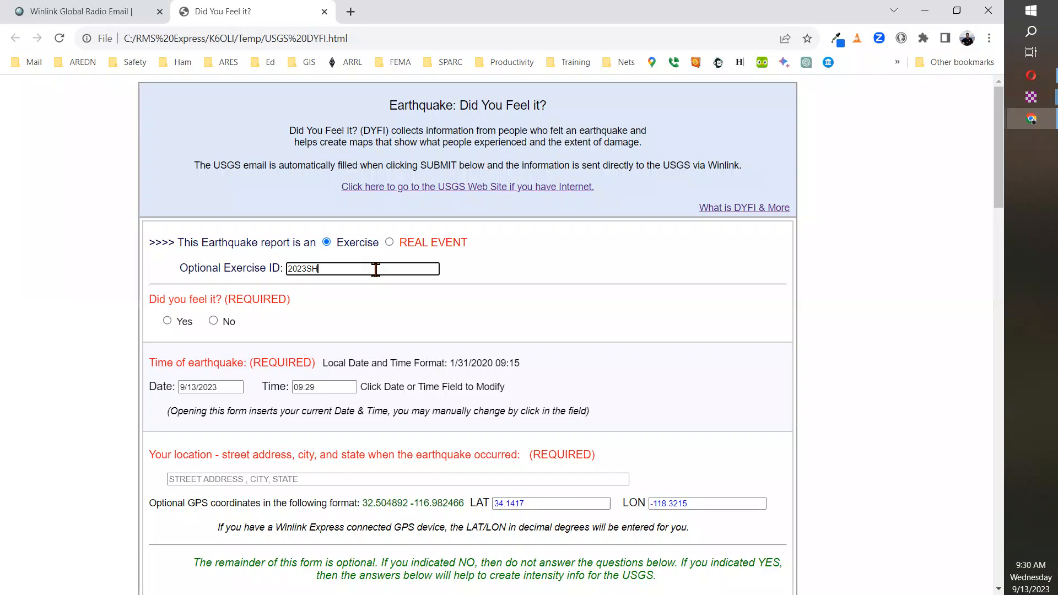
{"action": "type", "text": "AKEOUT"}
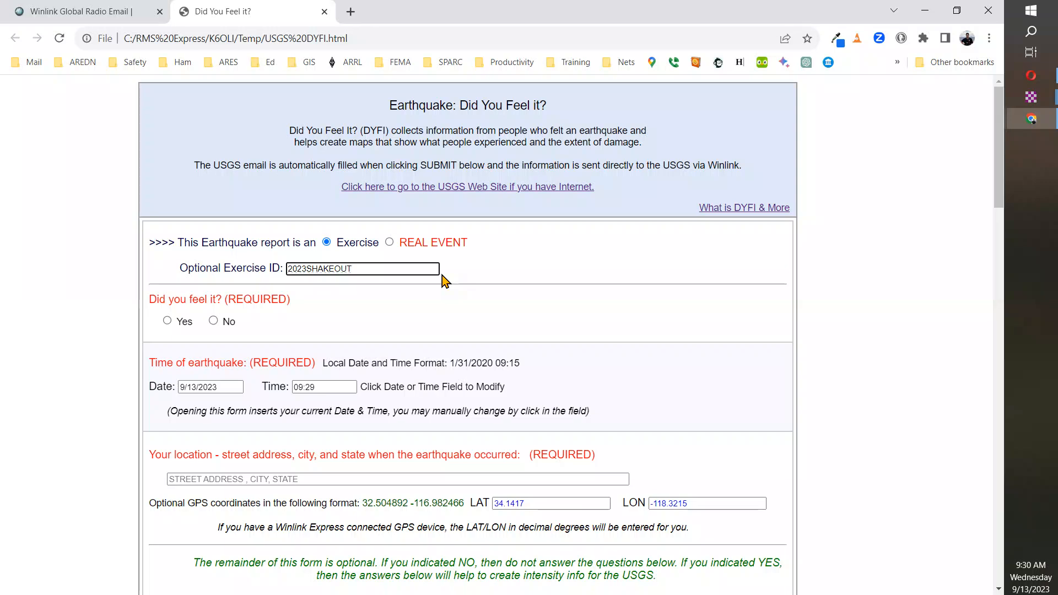
{"action": "mouse_move", "coordinate": [465, 277]}
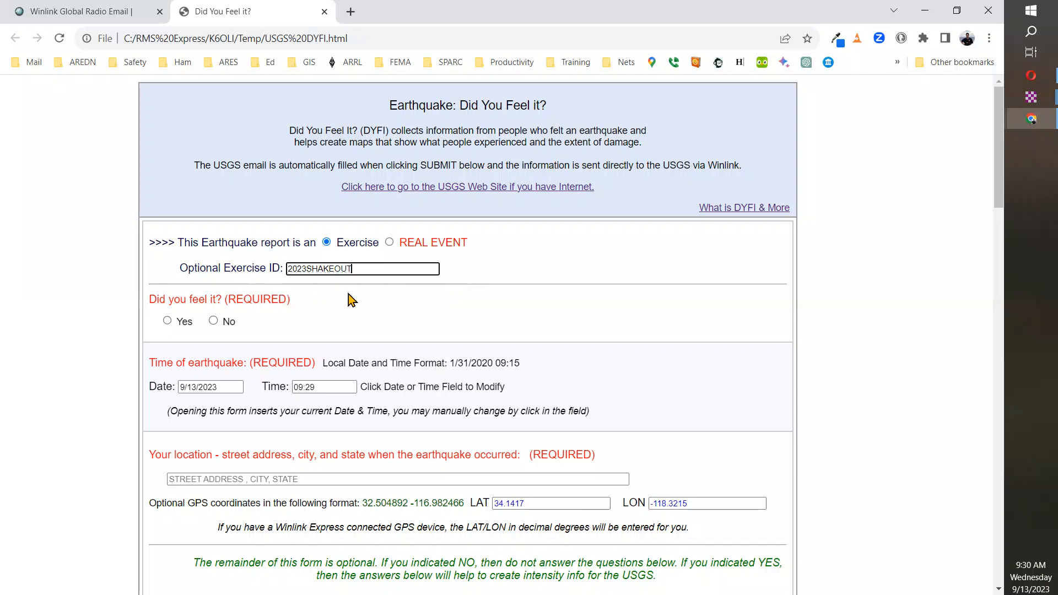
{"action": "mouse_move", "coordinate": [316, 299]}
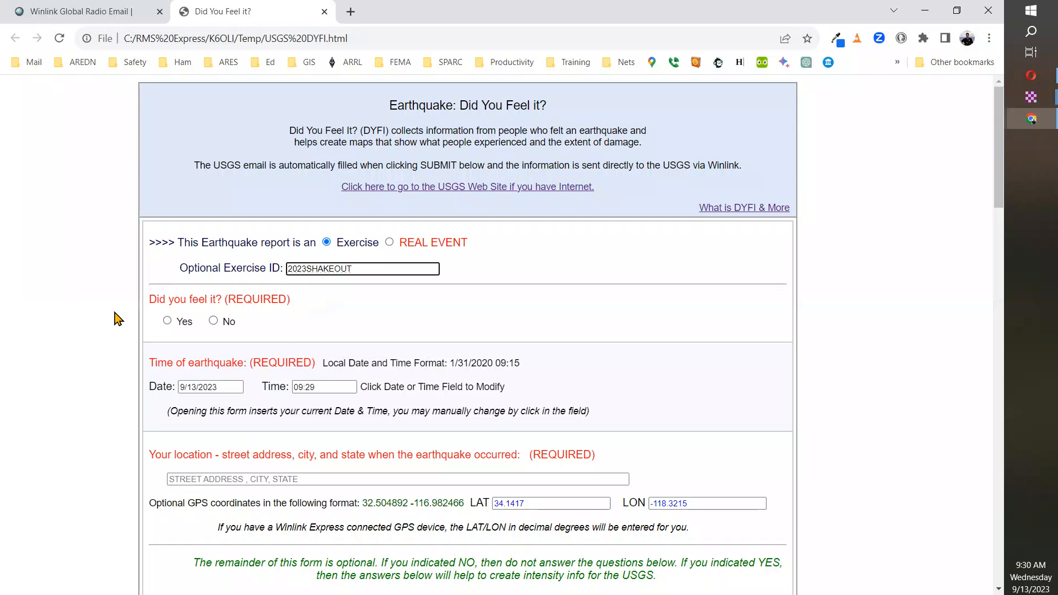
- Answer Yes to having felt the earthquake
{"action": "left_click", "coordinate": [167, 321]}
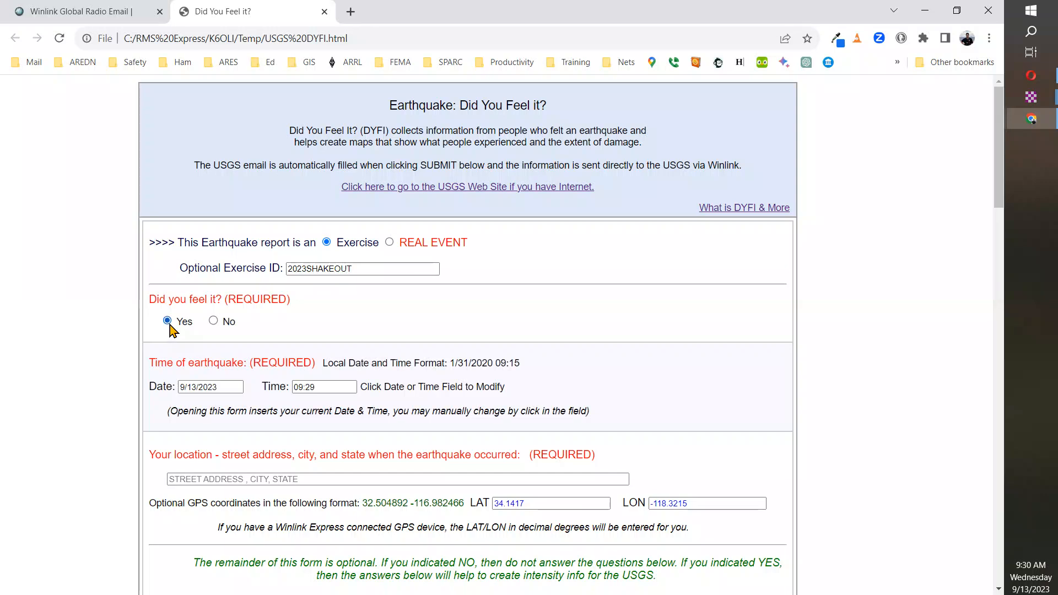
{"action": "scroll", "scroll_direction": "down", "scroll_amount": 3}
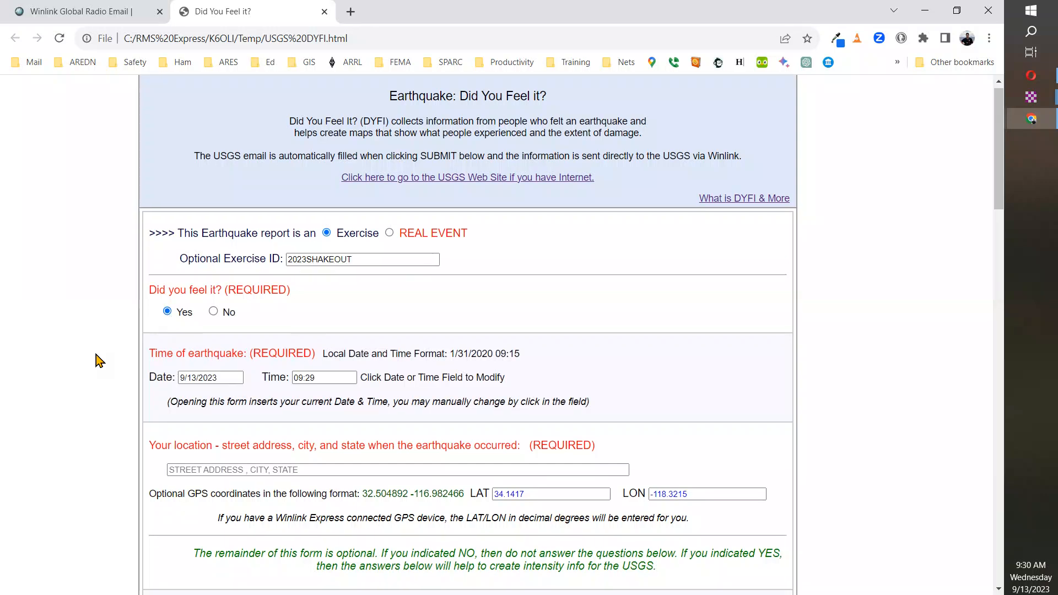
{"action": "scroll", "scroll_direction": "down", "scroll_amount": 3}
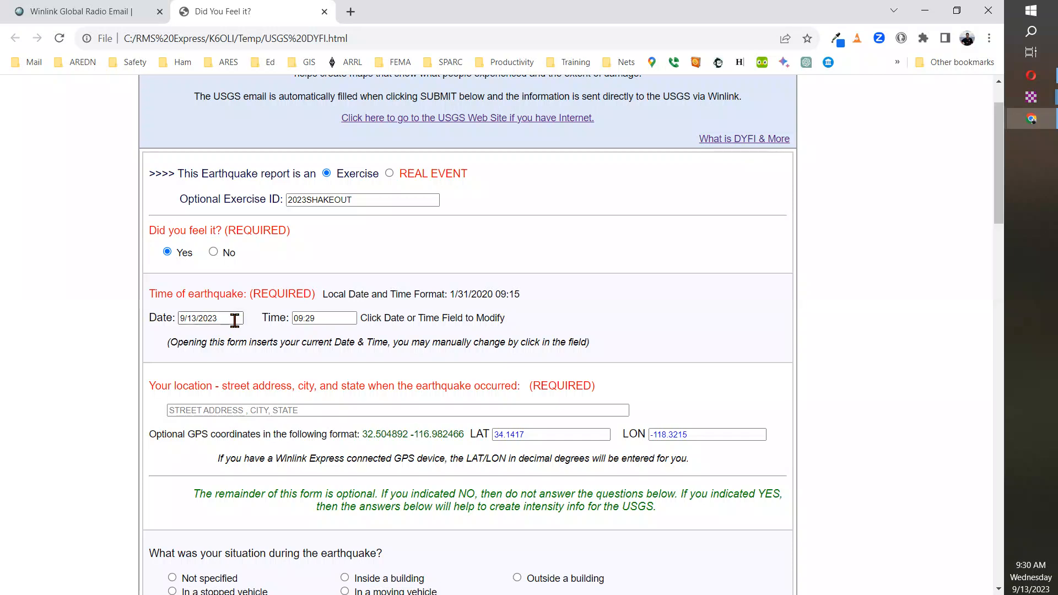
- Set the earthquake date to 10/19/2023 and the time to 10:19
{"action": "left_click", "coordinate": [210, 318]}
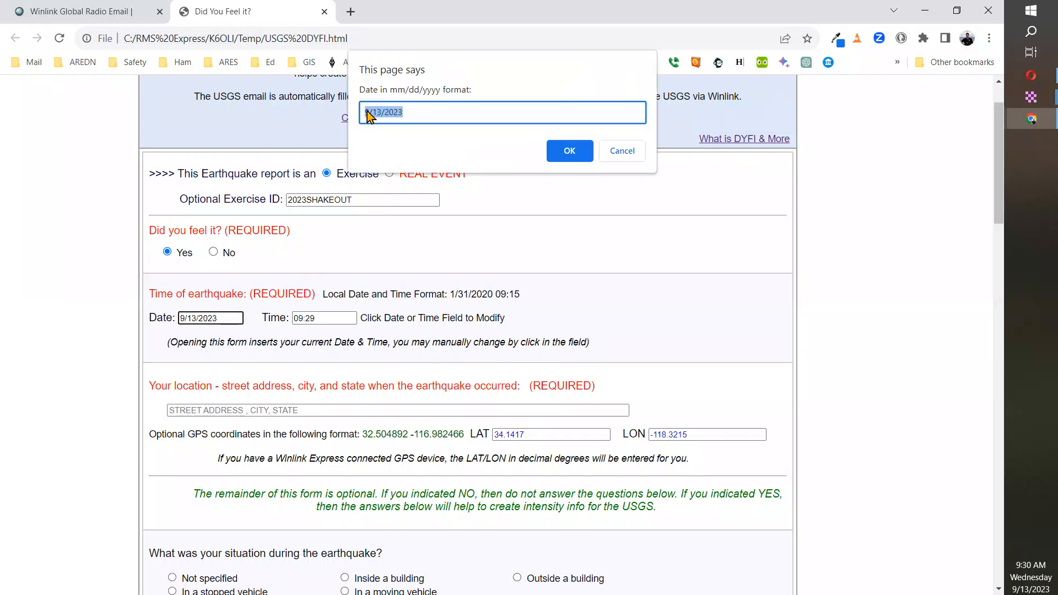
{"action": "left_click", "coordinate": [400, 112]}
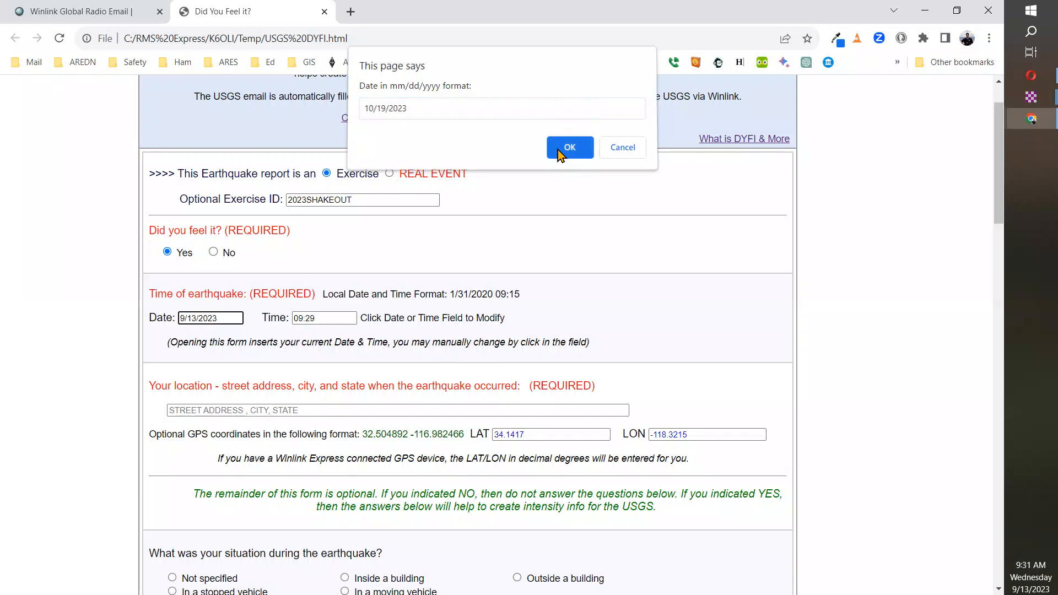
{"action": "left_click", "coordinate": [569, 148]}
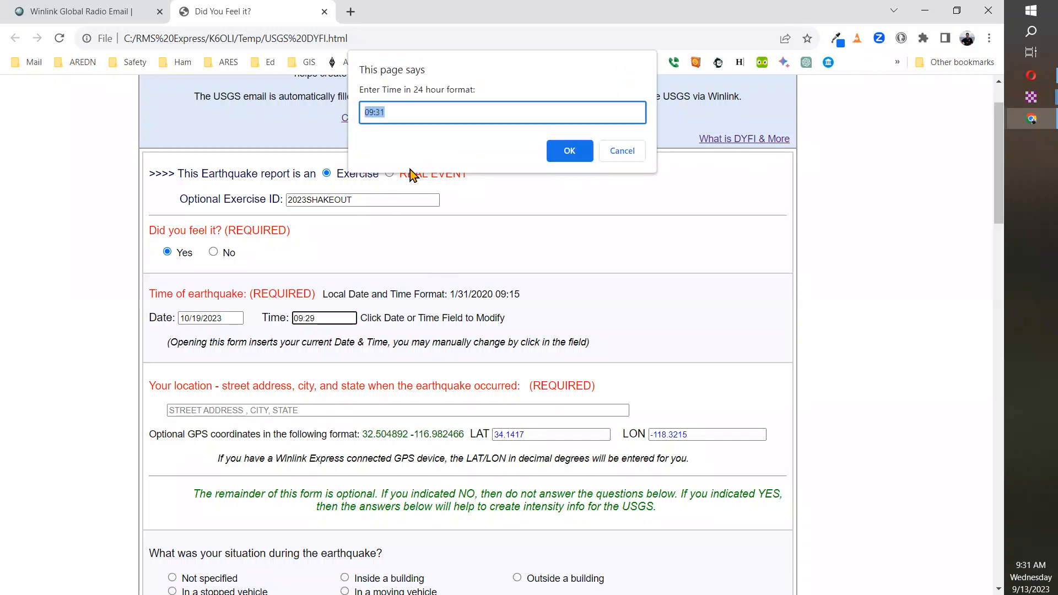
{"action": "type", "text": "10:19"}
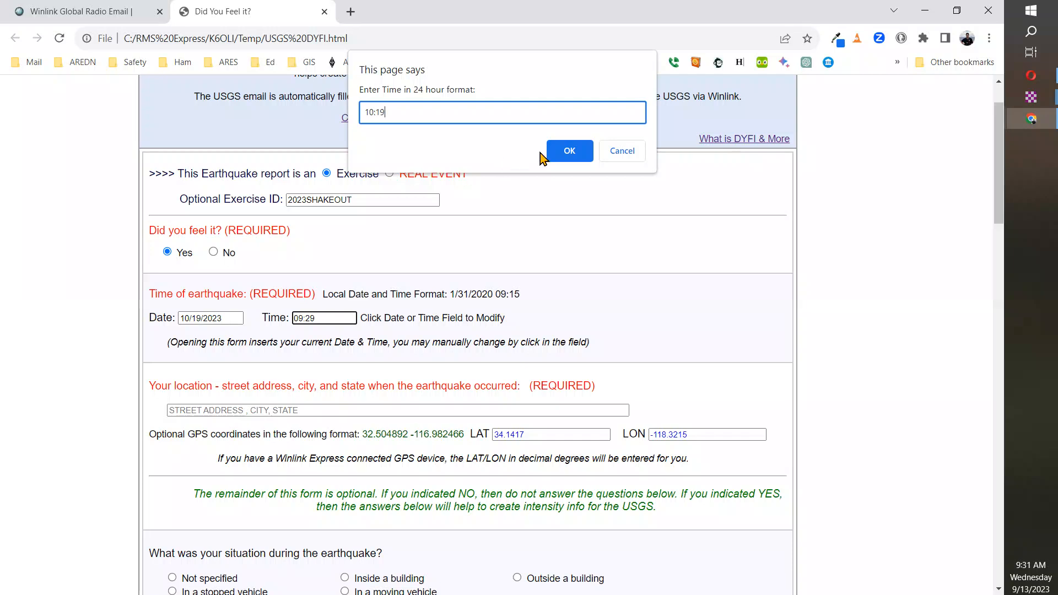
{"action": "left_click", "coordinate": [569, 150]}
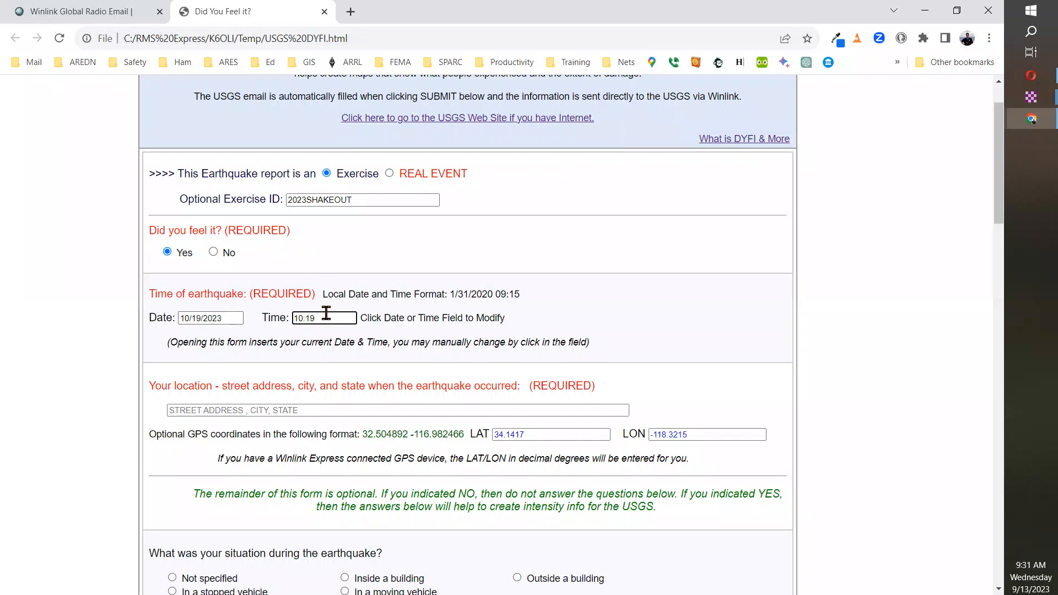
{"action": "mouse_move", "coordinate": [345, 338]}
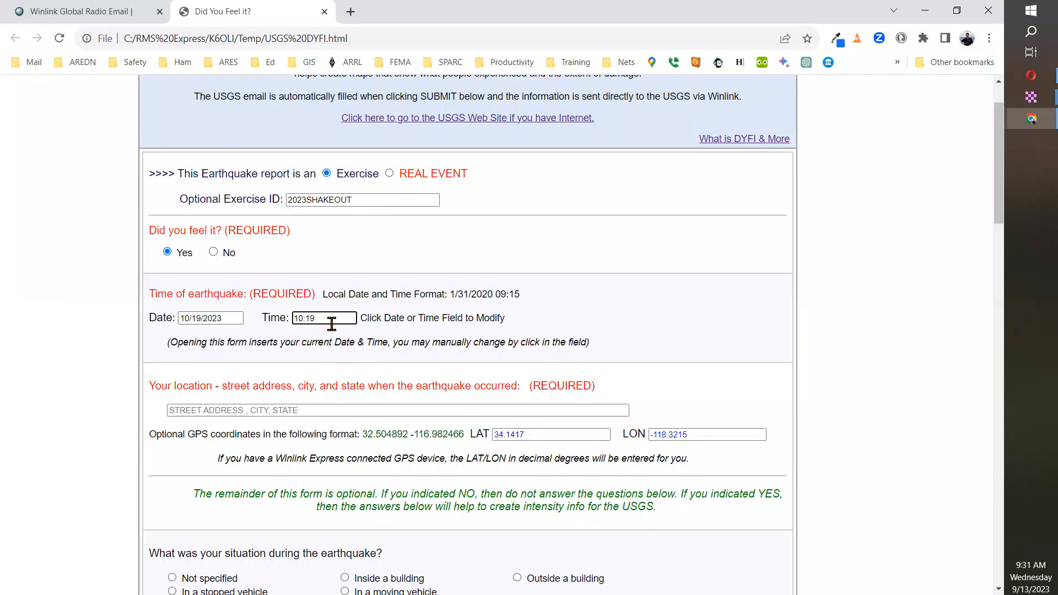
{"action": "scroll", "scroll_direction": "down", "scroll_amount": 3}
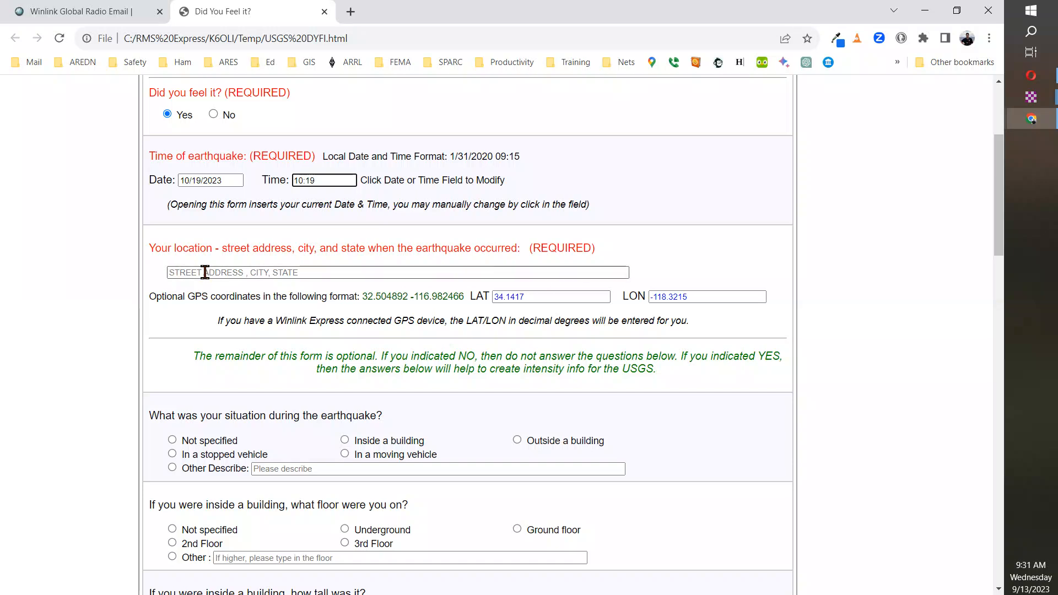
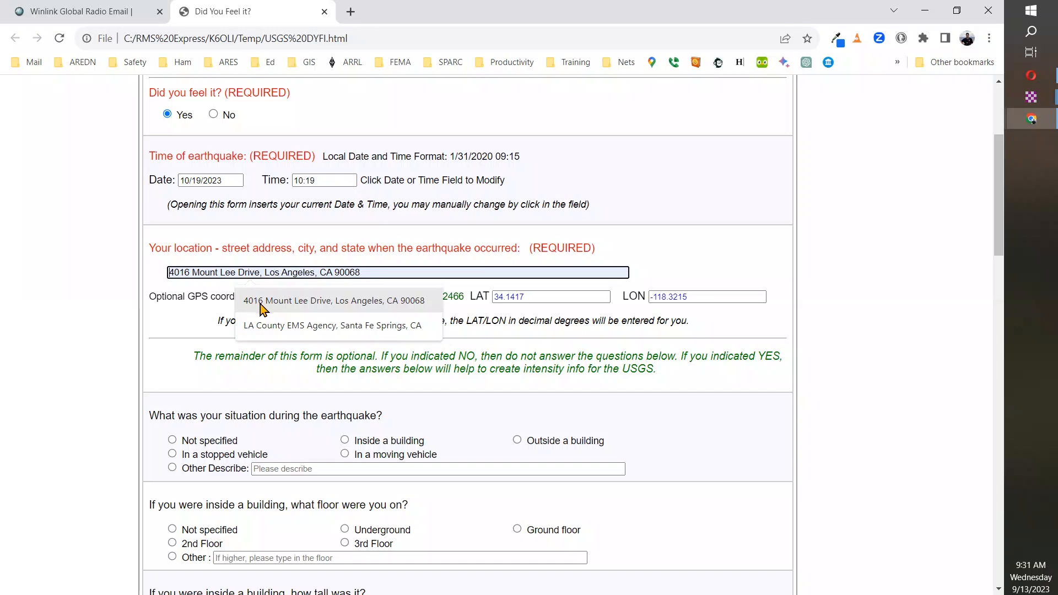
{"action": "mouse_move", "coordinate": [365, 312]}
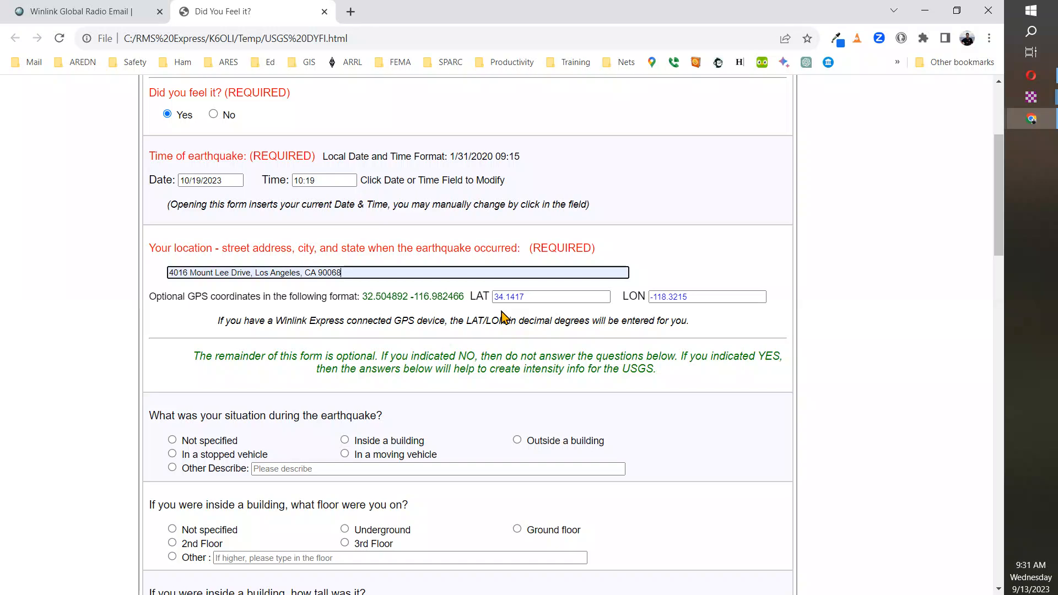
{"action": "mouse_move", "coordinate": [724, 326]}
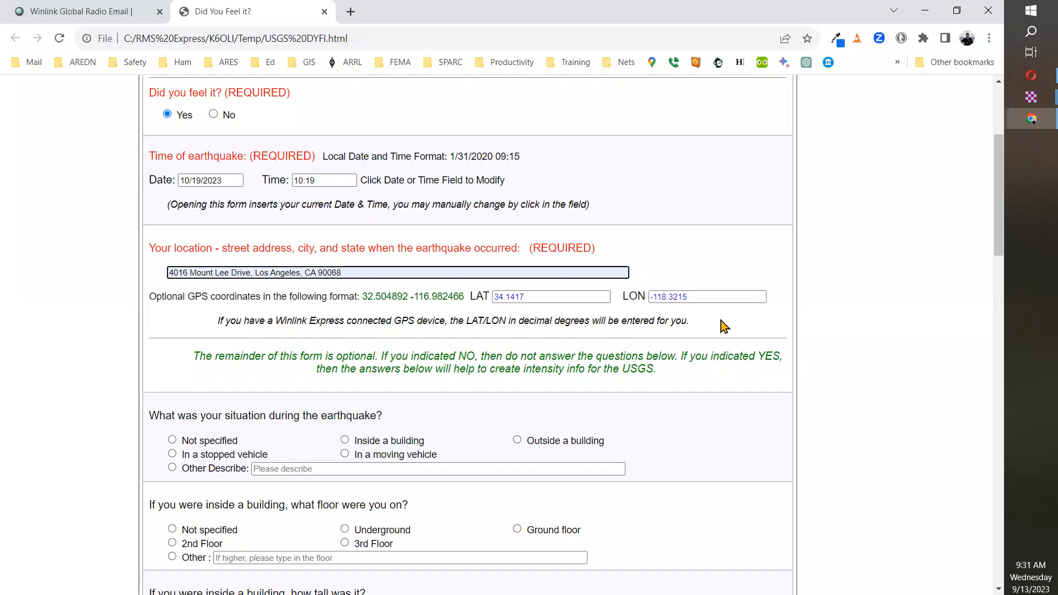
{"action": "mouse_move", "coordinate": [636, 317]}
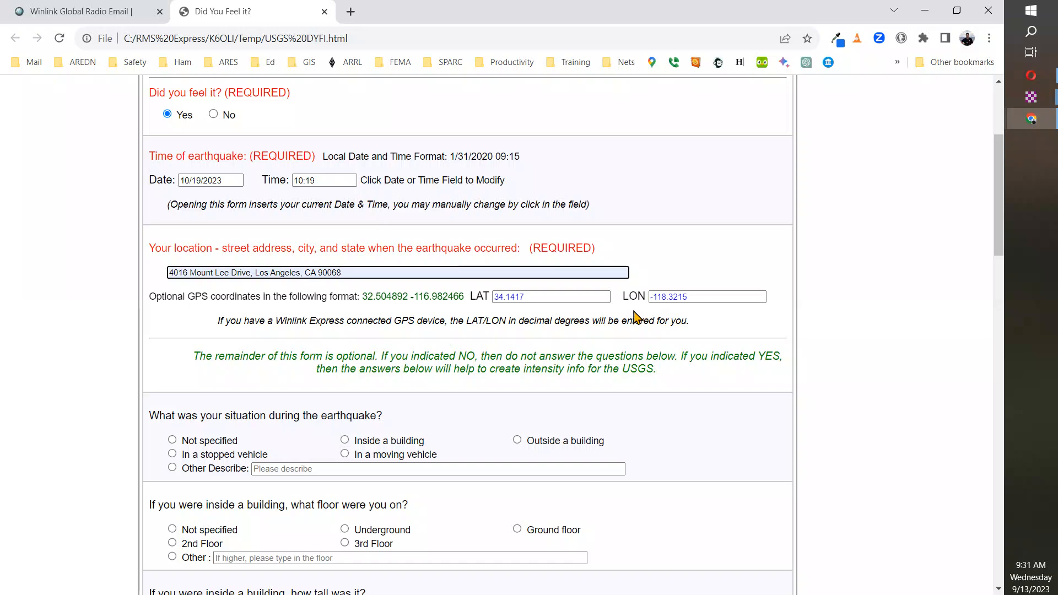
{"action": "mouse_move", "coordinate": [589, 318]}
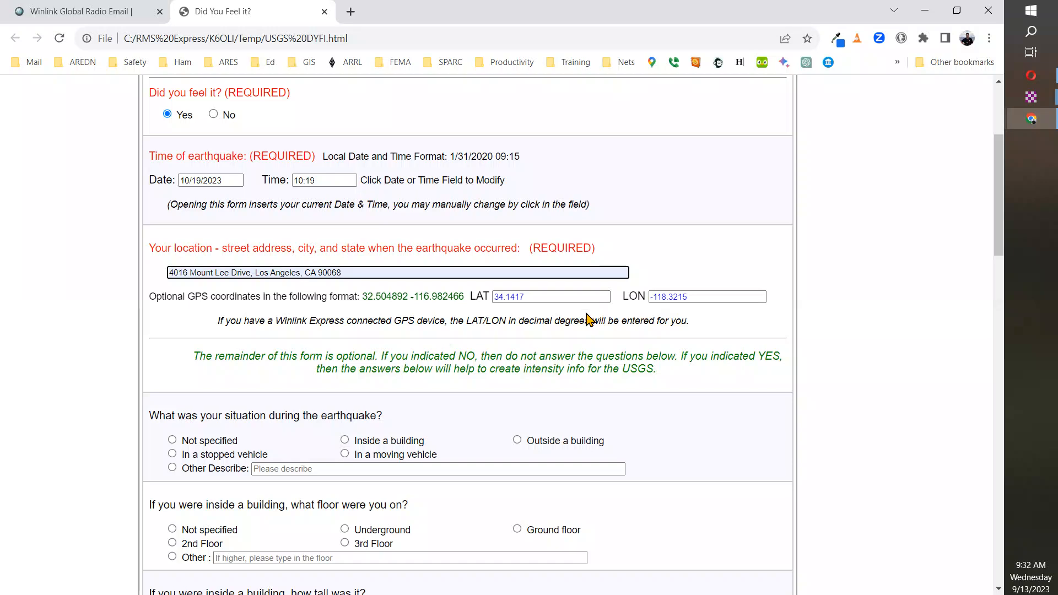
{"action": "left_click", "coordinate": [340, 273]}
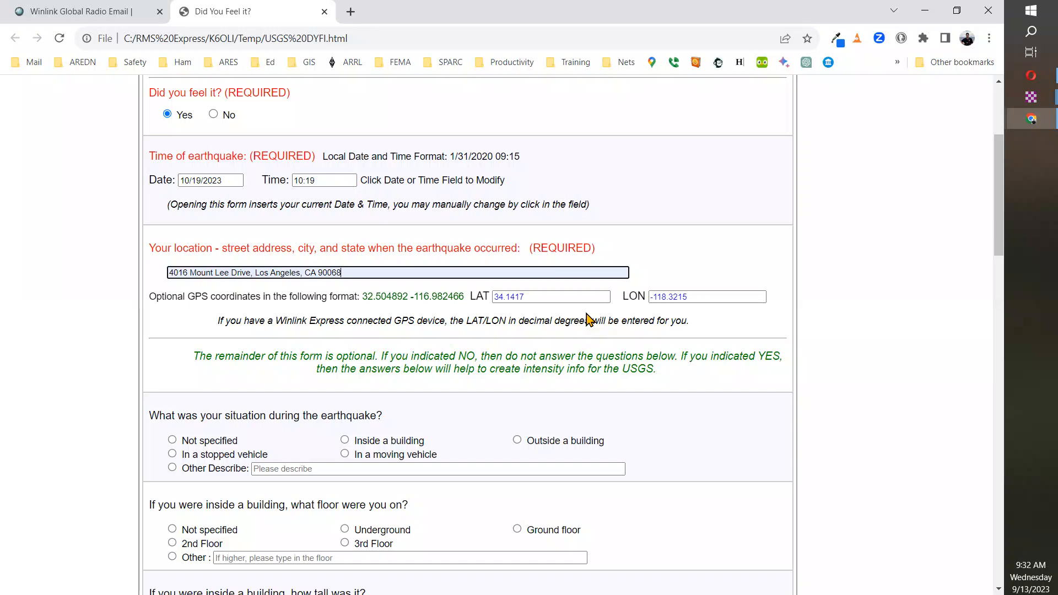
{"action": "scroll", "scroll_direction": "down", "scroll_amount": 3}
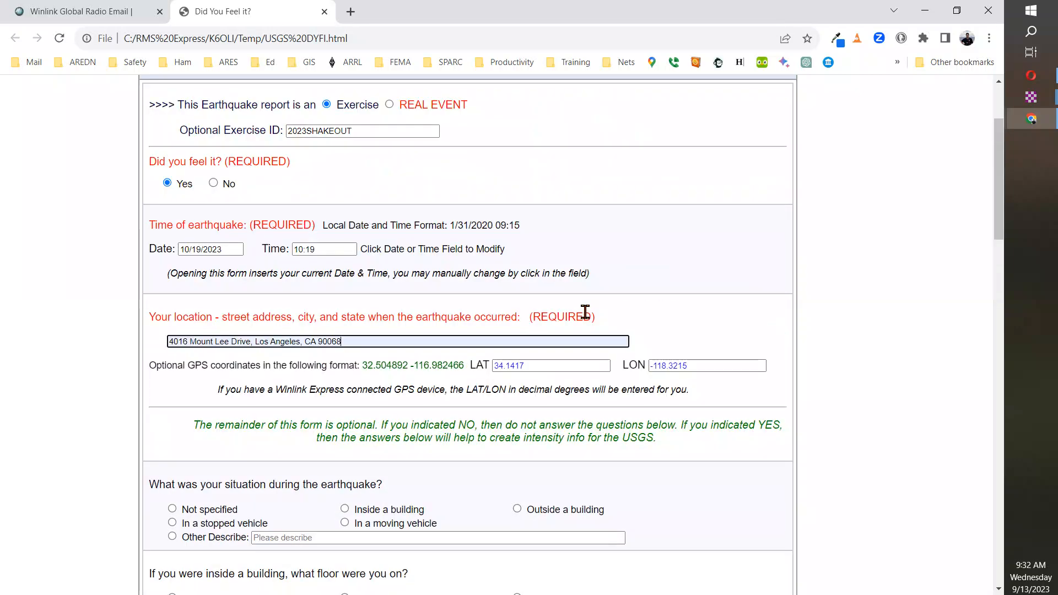
{"action": "scroll", "scroll_direction": "down", "scroll_amount": 3}
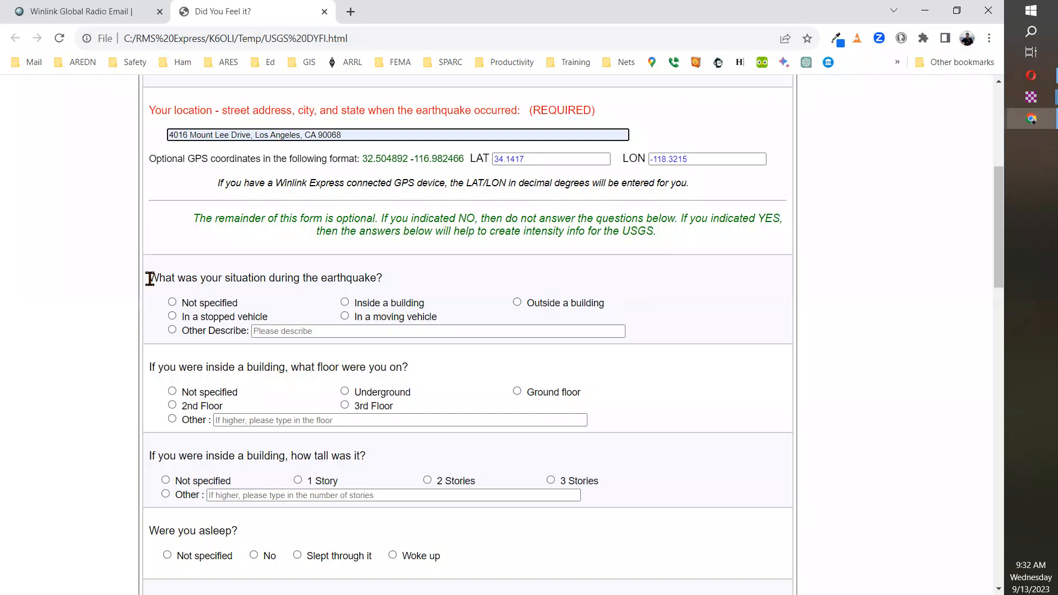
{"action": "mouse_move", "coordinate": [351, 306]}
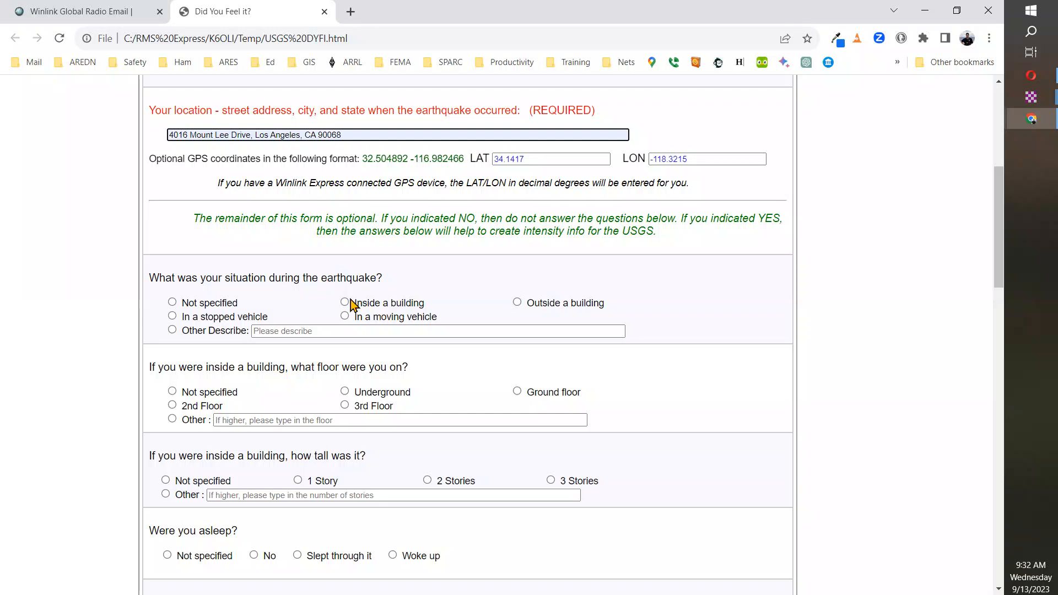
- Mark inside a building, 2nd floor, not asleep, and everyone nearby felt it
{"action": "left_click", "coordinate": [344, 303]}
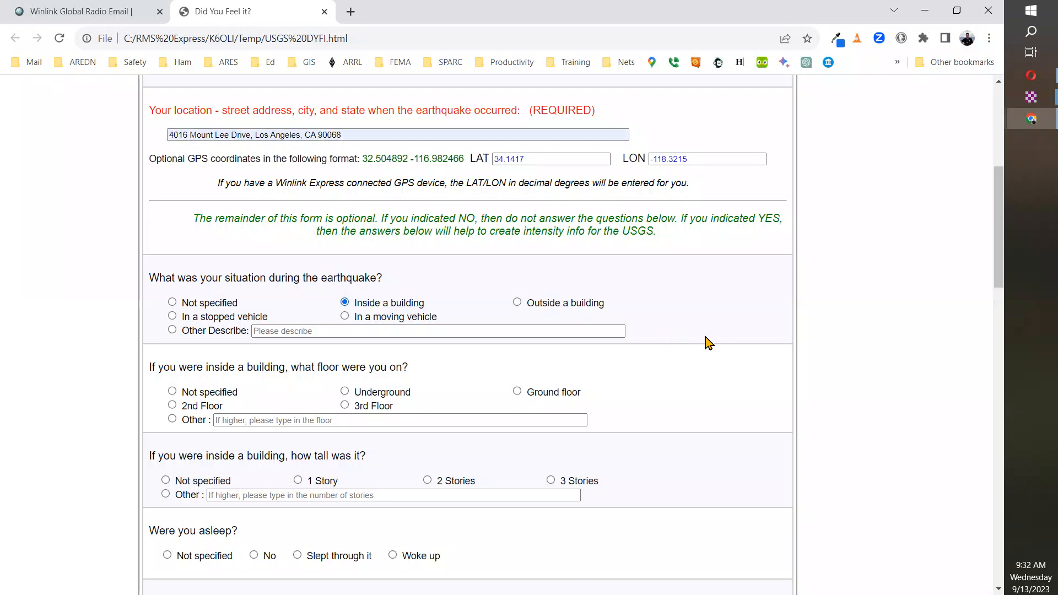
{"action": "scroll", "scroll_direction": "down", "scroll_amount": 3}
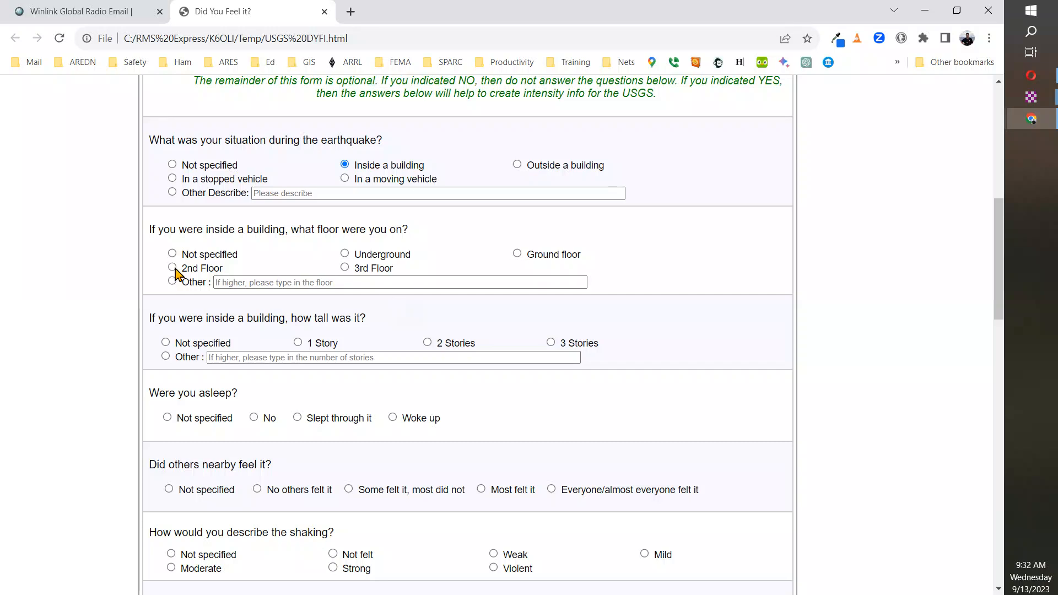
{"action": "left_click", "coordinate": [172, 268]}
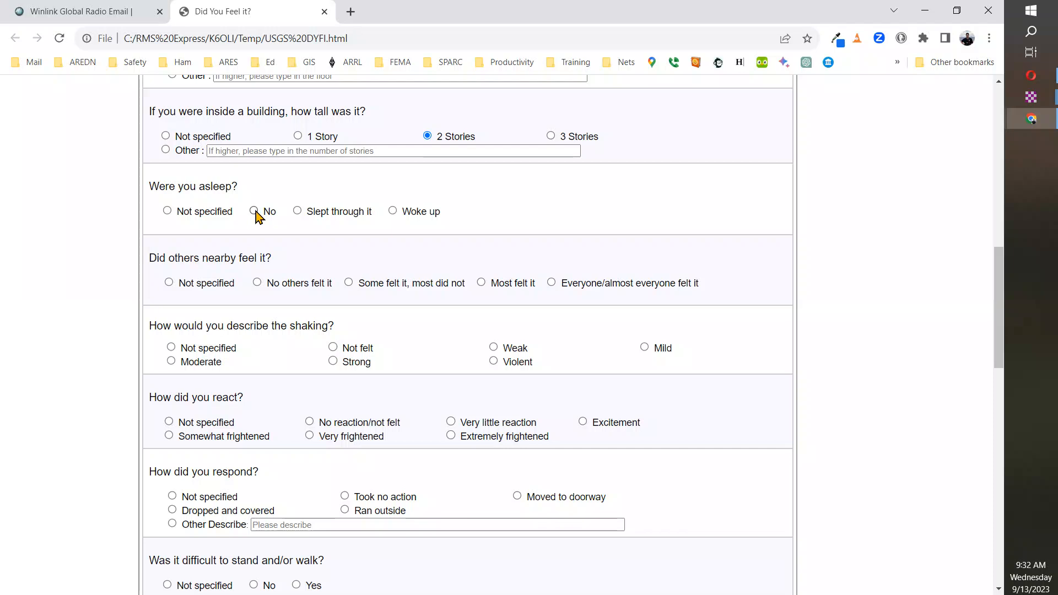
{"action": "left_click", "coordinate": [254, 211]}
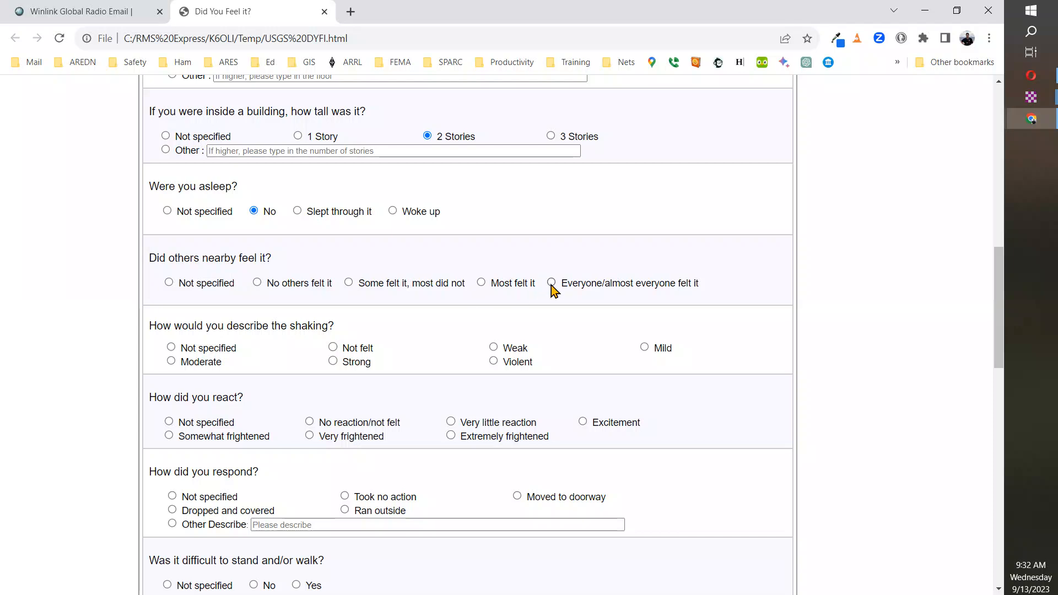
{"action": "left_click", "coordinate": [551, 282]}
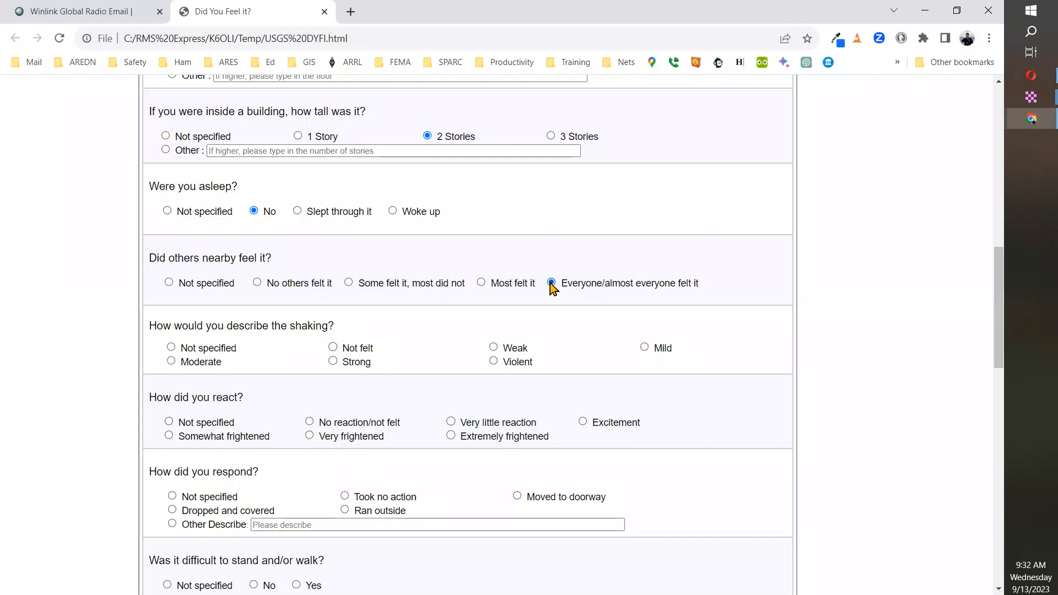
{"action": "left_click", "coordinate": [552, 283]}
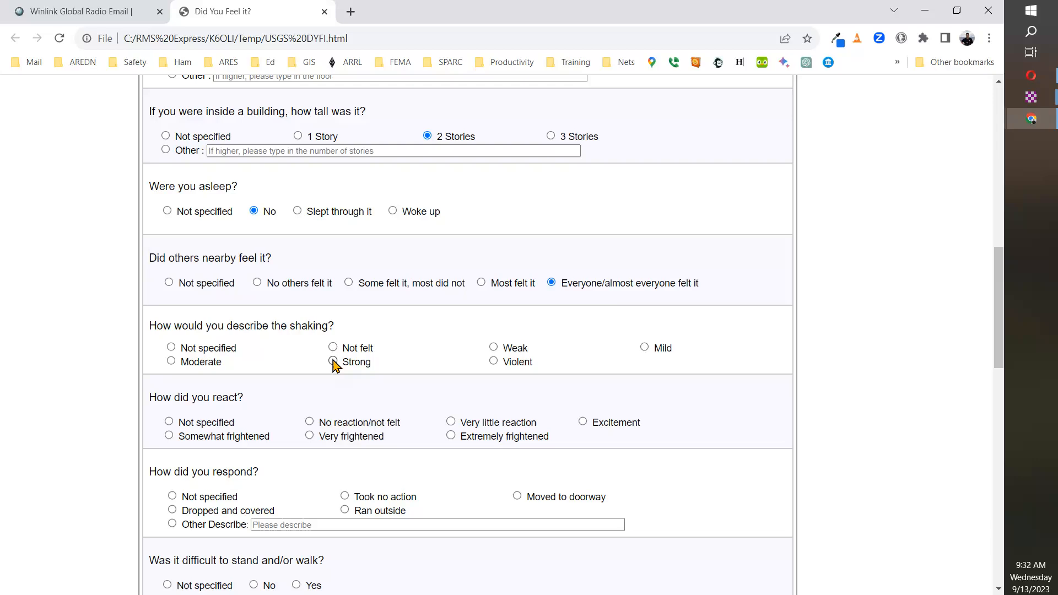
{"action": "left_click", "coordinate": [333, 362]}
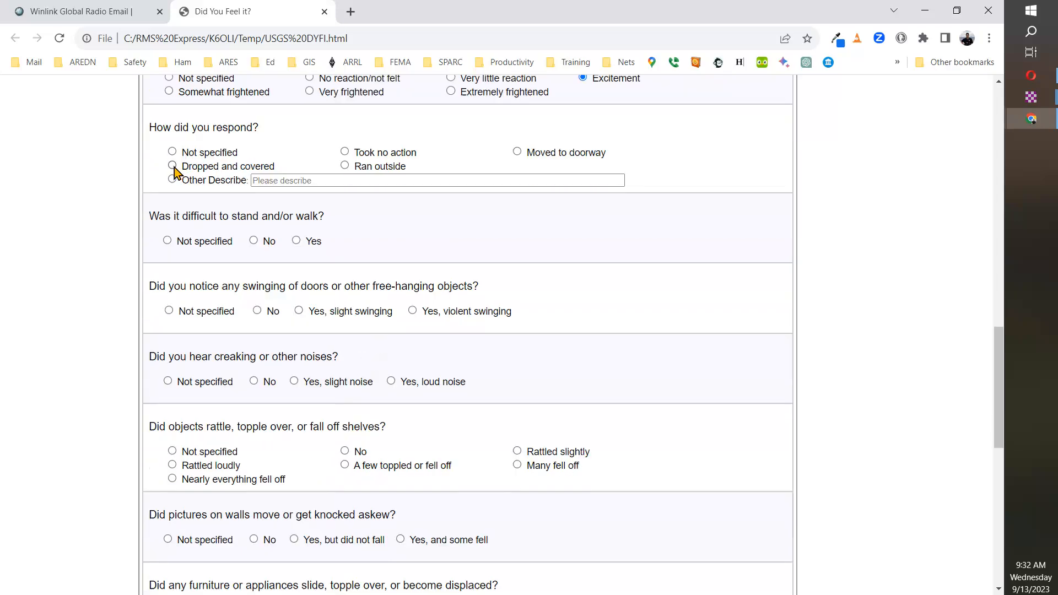
- Choose Dropped and covered, difficult to stand, and slight swinging of hanging objects
{"action": "left_click", "coordinate": [172, 166]}
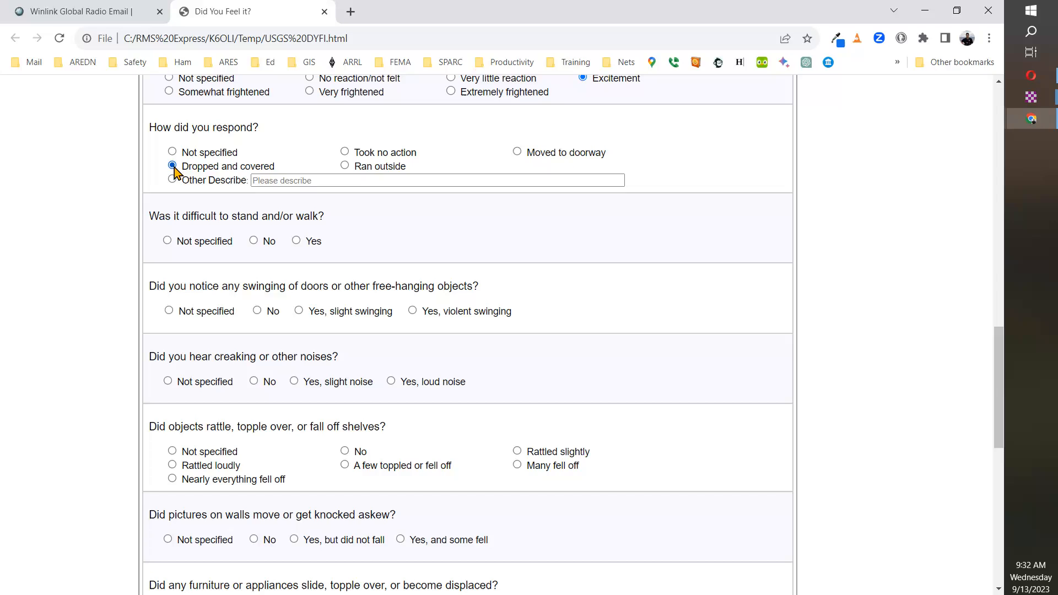
{"action": "left_click", "coordinate": [172, 166]}
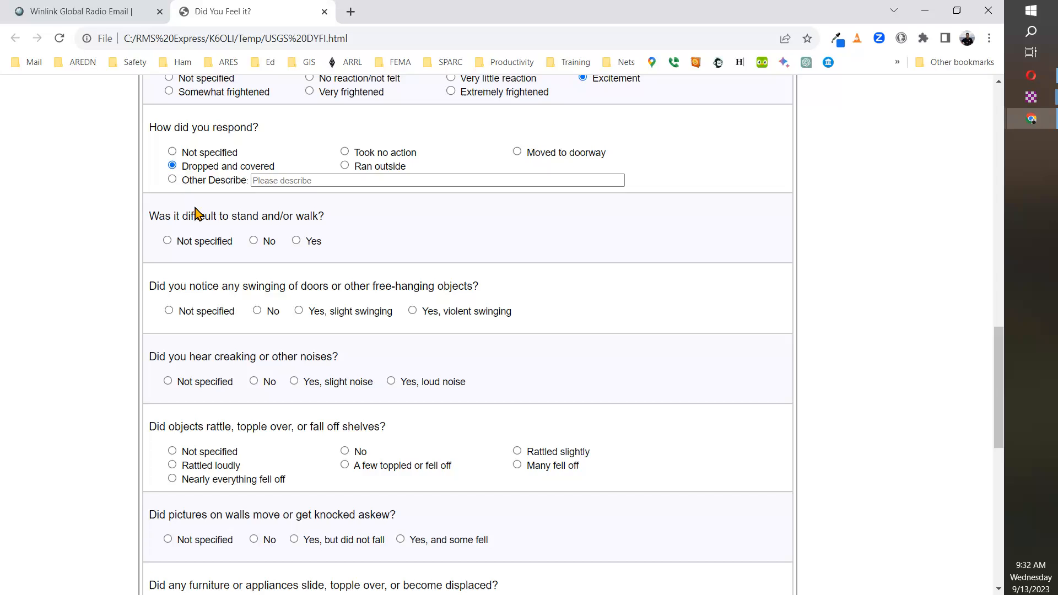
{"action": "mouse_move", "coordinate": [154, 216]}
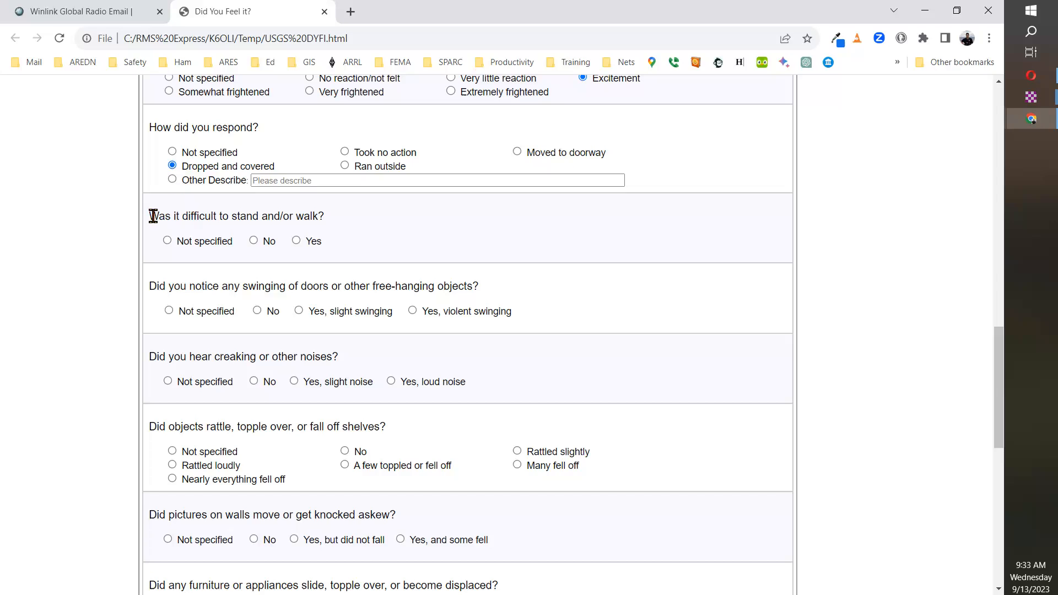
{"action": "mouse_move", "coordinate": [296, 241]}
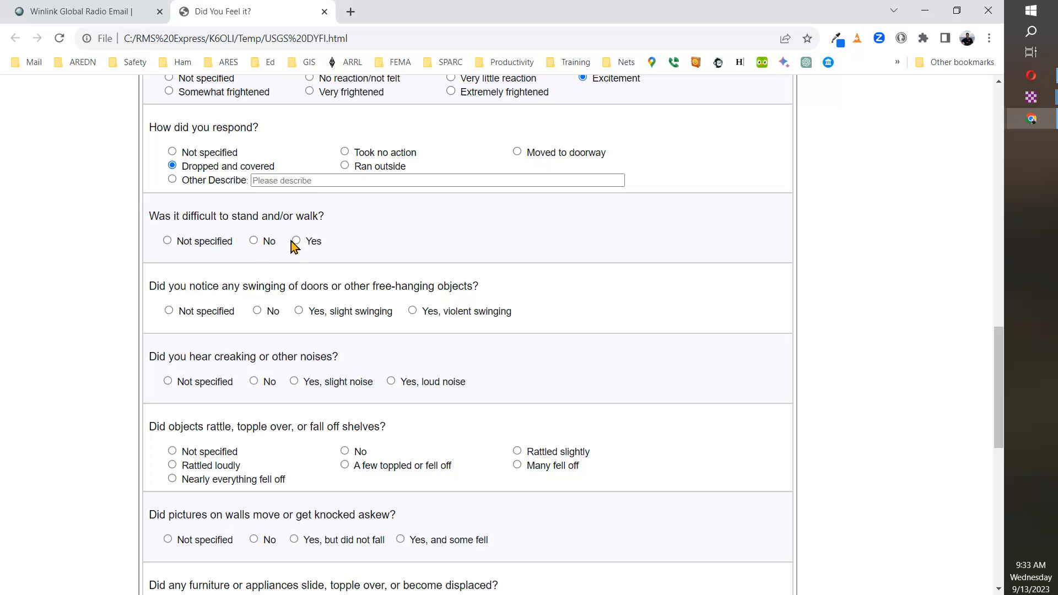
{"action": "left_click", "coordinate": [295, 240]}
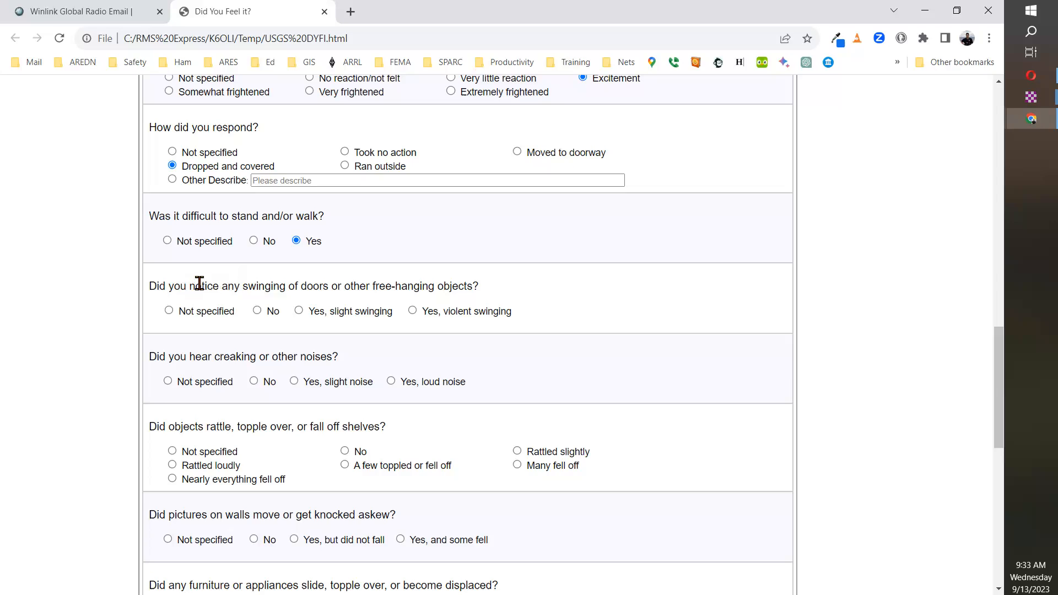
{"action": "left_click", "coordinate": [298, 311]}
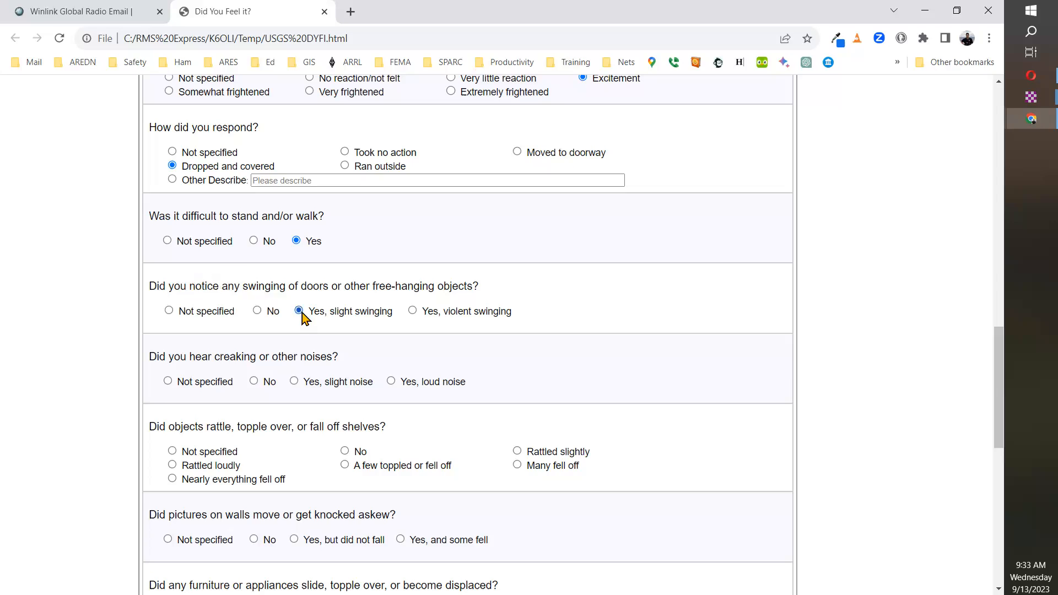
{"action": "scroll", "scroll_direction": "down", "scroll_amount": 3}
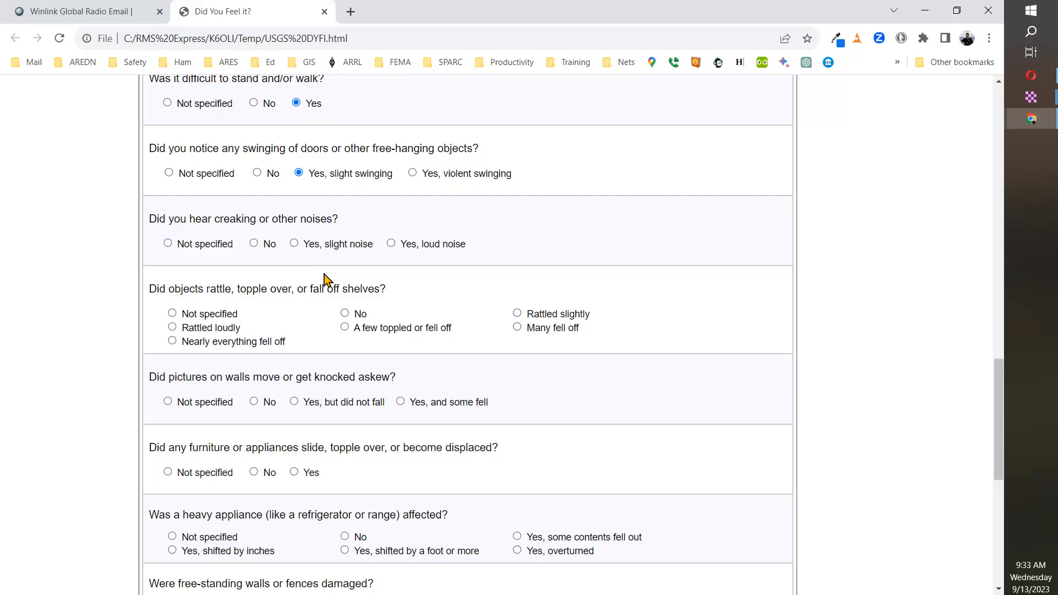
- Mark slight creaking, a few objects fell, pictures moved without falling, furniture displaced
{"action": "left_click", "coordinate": [294, 243]}
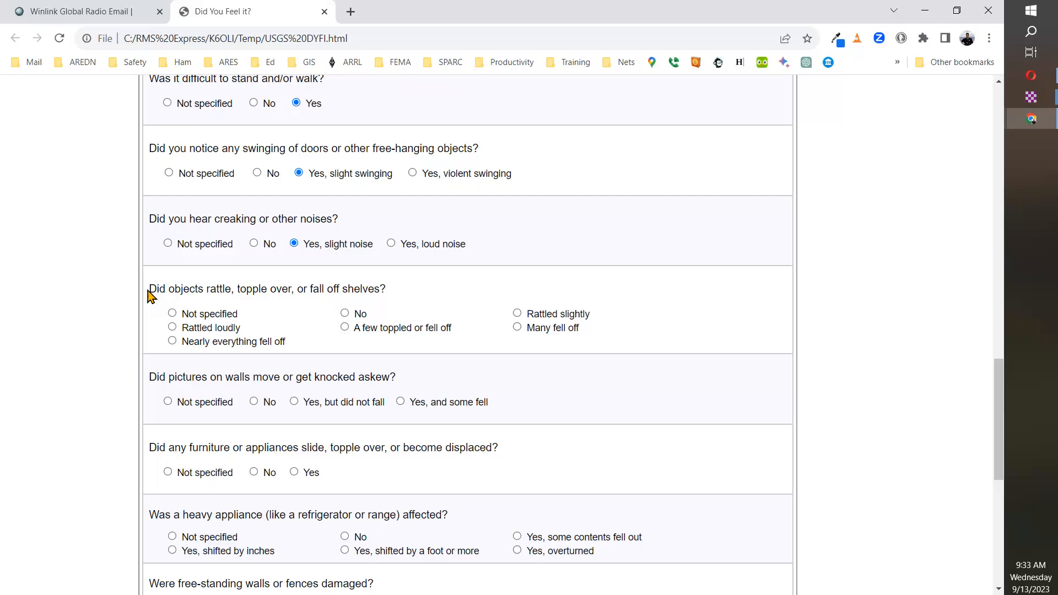
{"action": "mouse_move", "coordinate": [458, 318]}
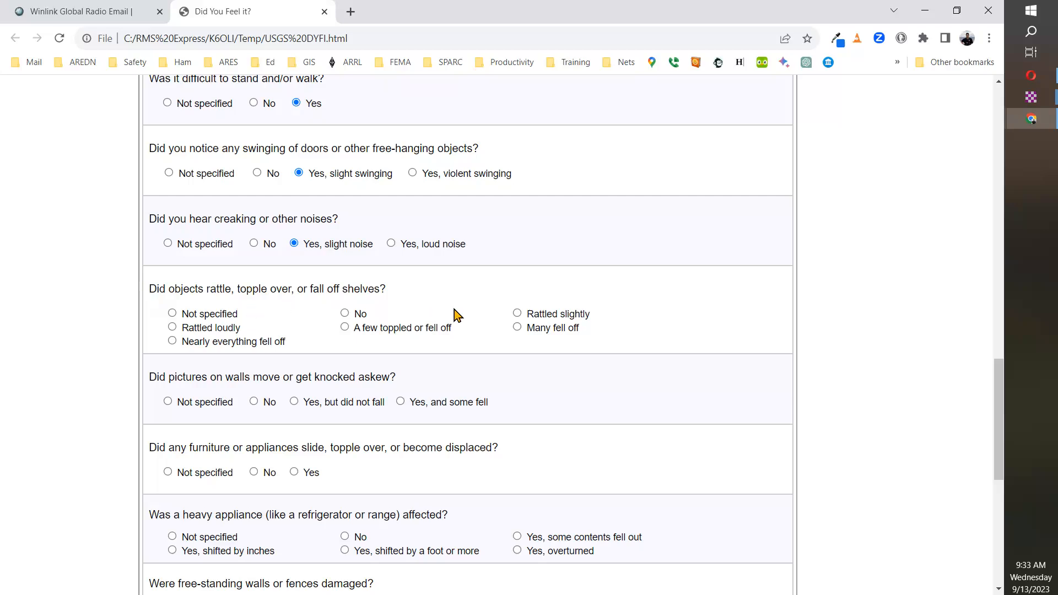
{"action": "left_click", "coordinate": [344, 328]}
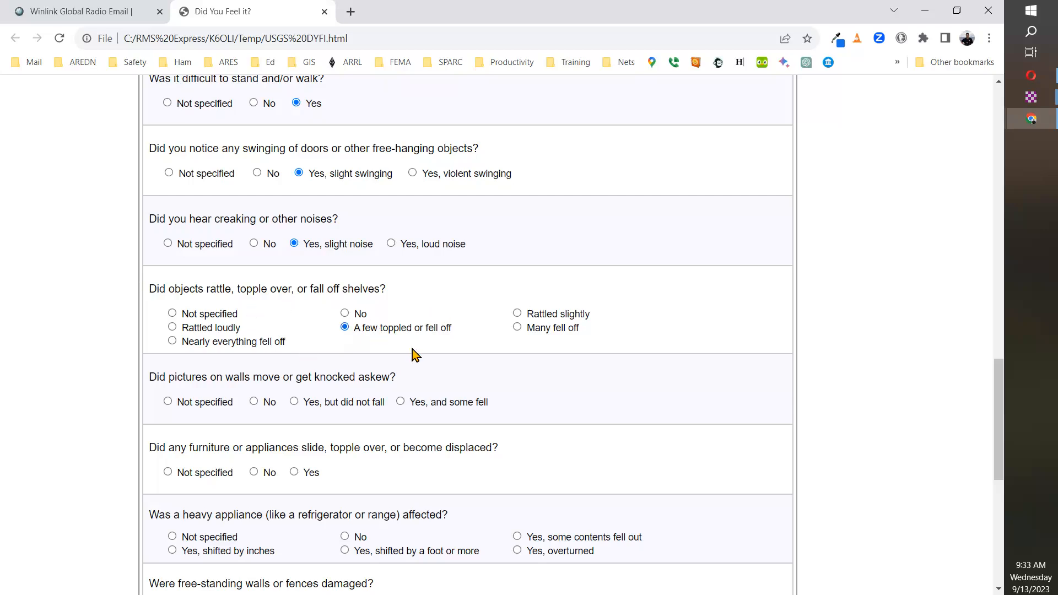
{"action": "mouse_move", "coordinate": [456, 353]}
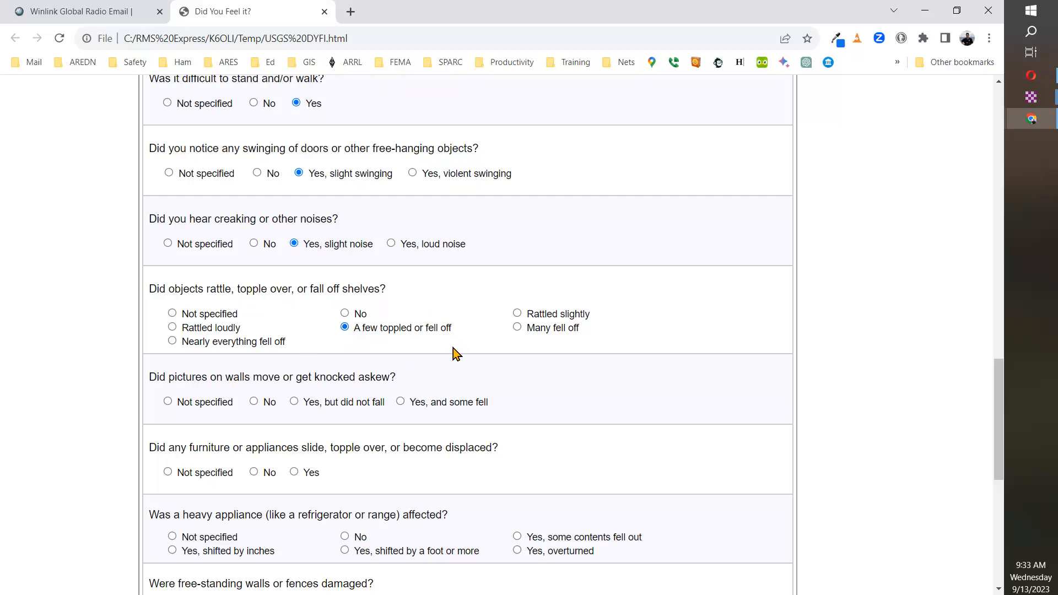
{"action": "scroll", "scroll_direction": "down", "scroll_amount": 3}
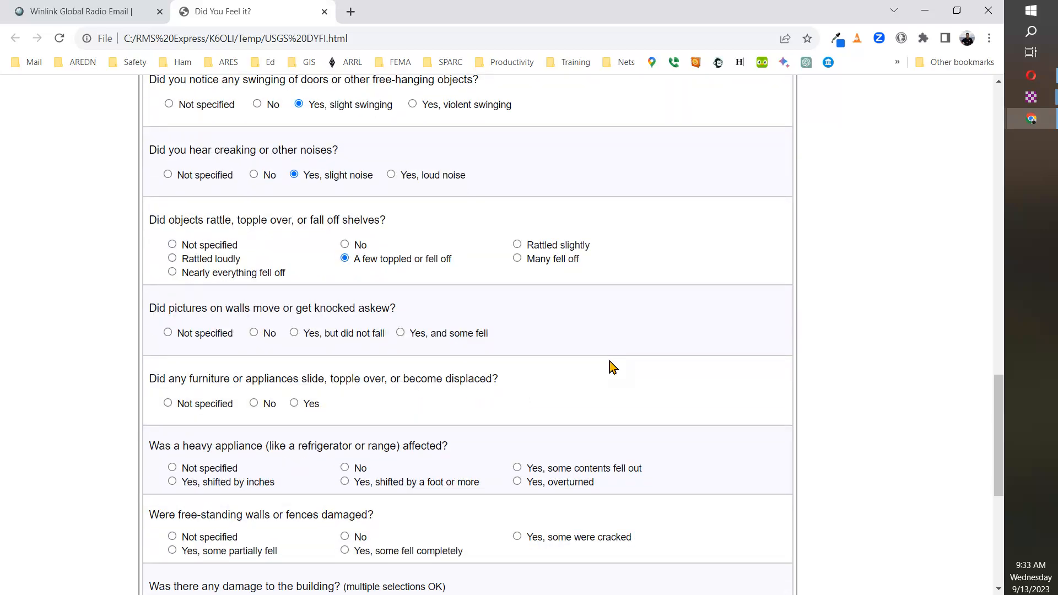
{"action": "left_click", "coordinate": [294, 333]}
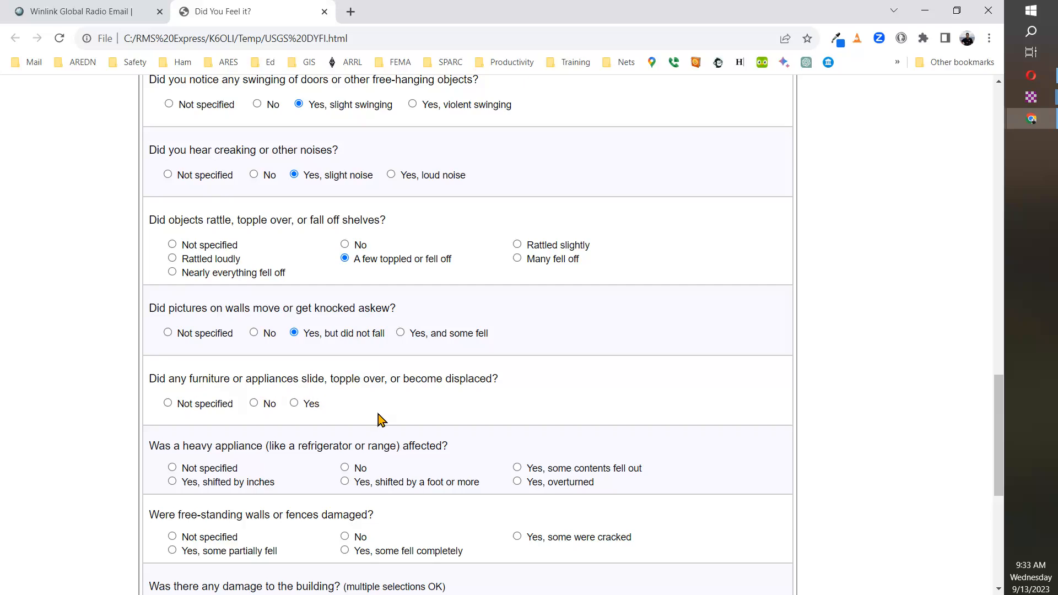
{"action": "mouse_move", "coordinate": [285, 400]}
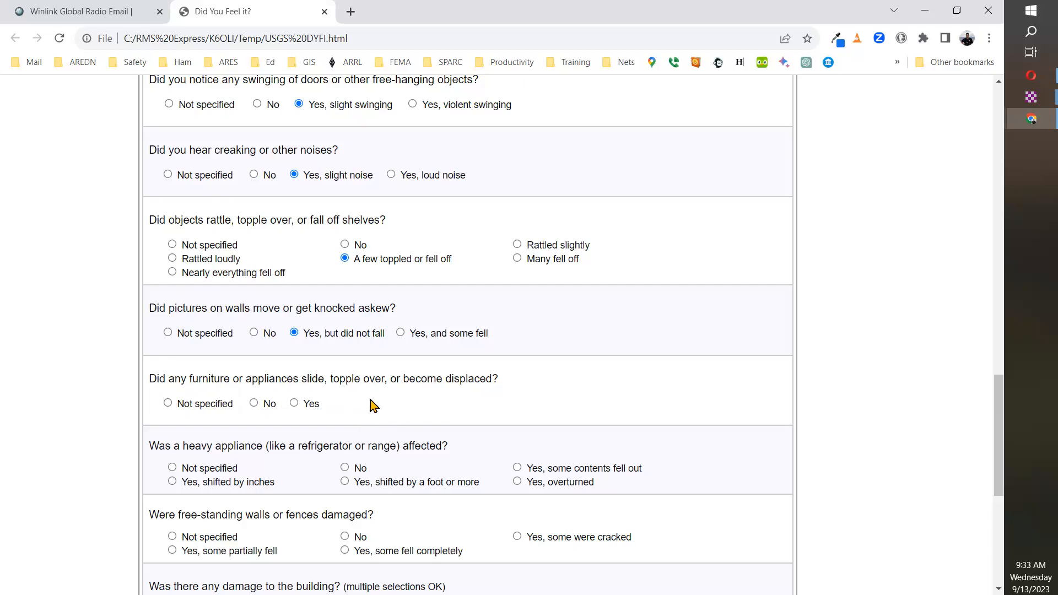
{"action": "mouse_move", "coordinate": [327, 350]}
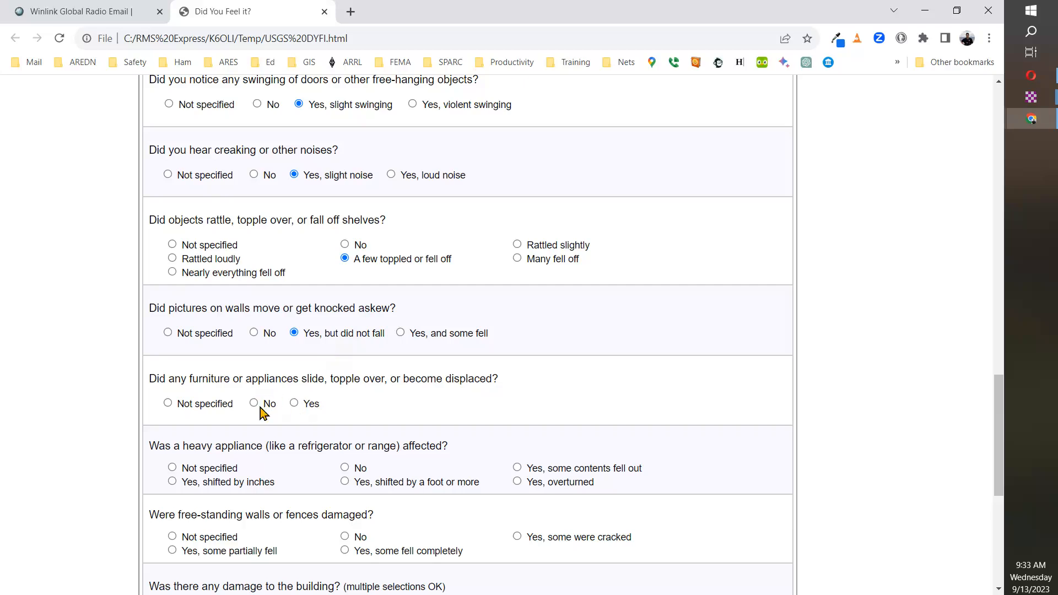
{"action": "left_click", "coordinate": [253, 403]}
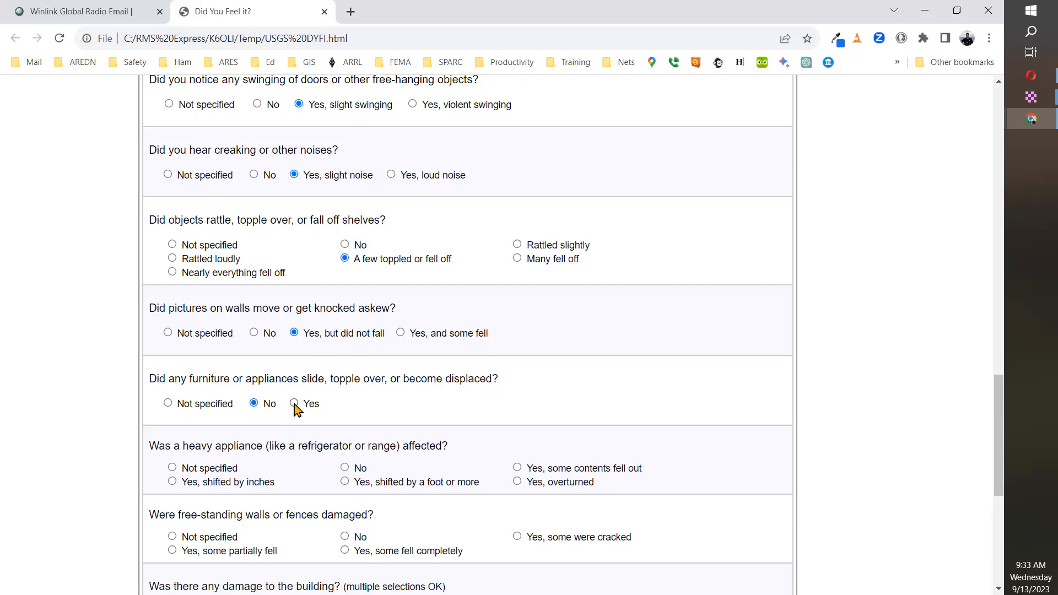
{"action": "left_click", "coordinate": [293, 403]}
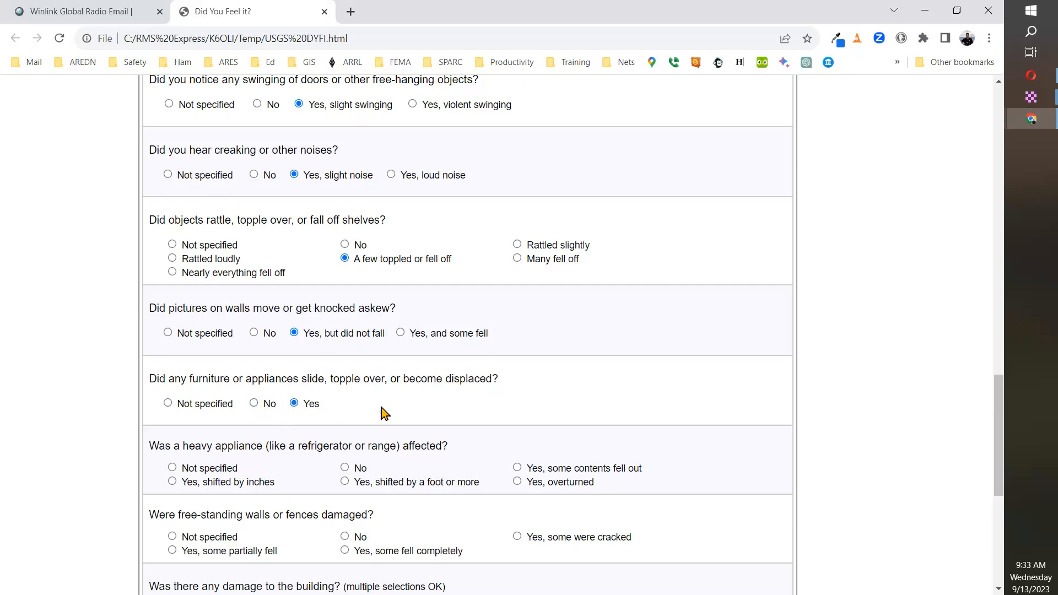
{"action": "mouse_move", "coordinate": [471, 447]}
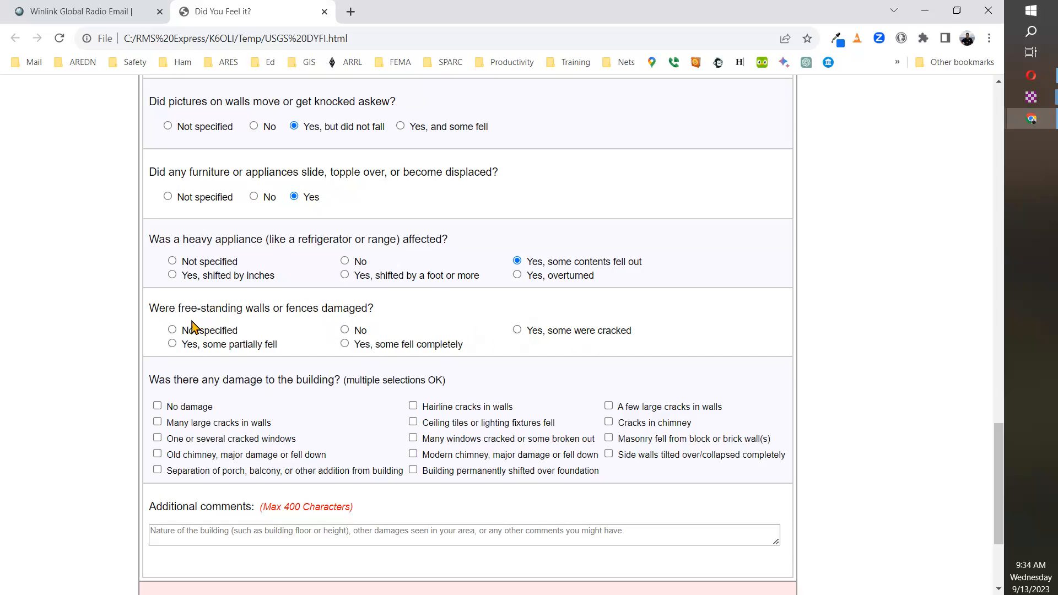
- Leave wall and fence damage Not specified and check Hairline cracks in walls
{"action": "left_click", "coordinate": [172, 329]}
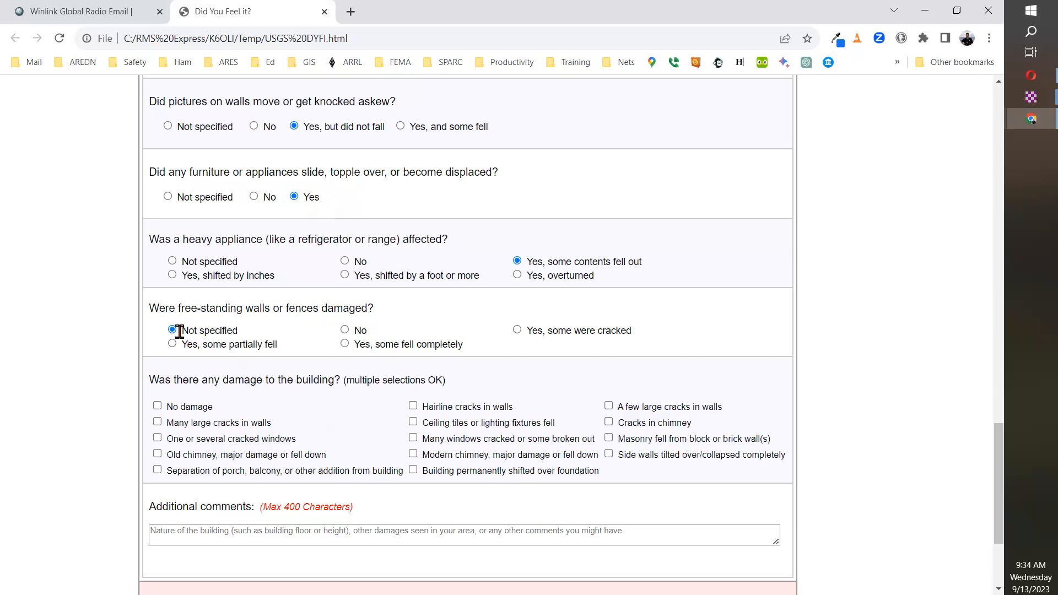
{"action": "mouse_move", "coordinate": [201, 336]}
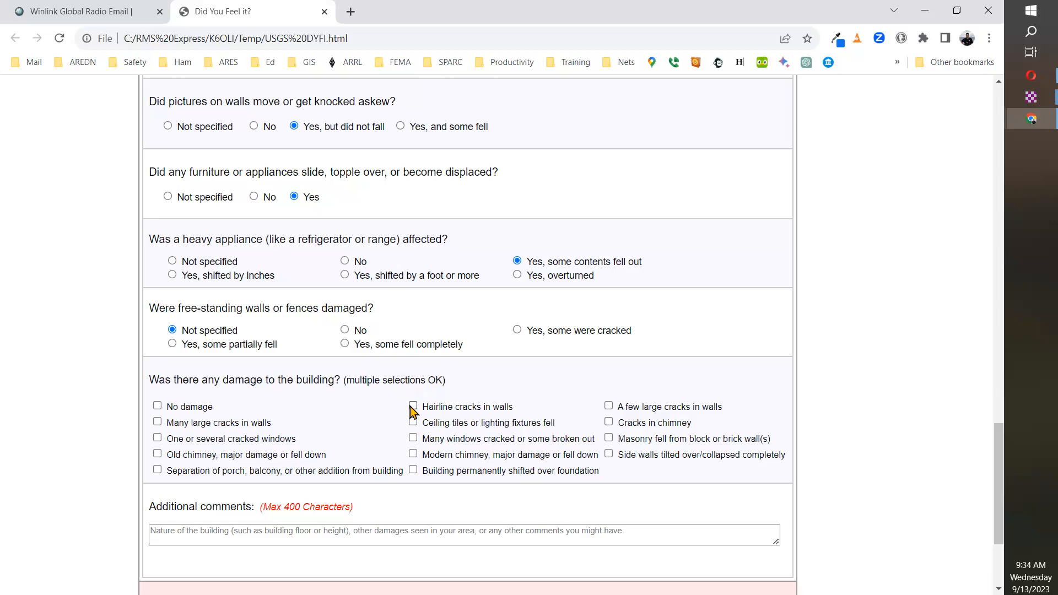
{"action": "left_click", "coordinate": [413, 406]}
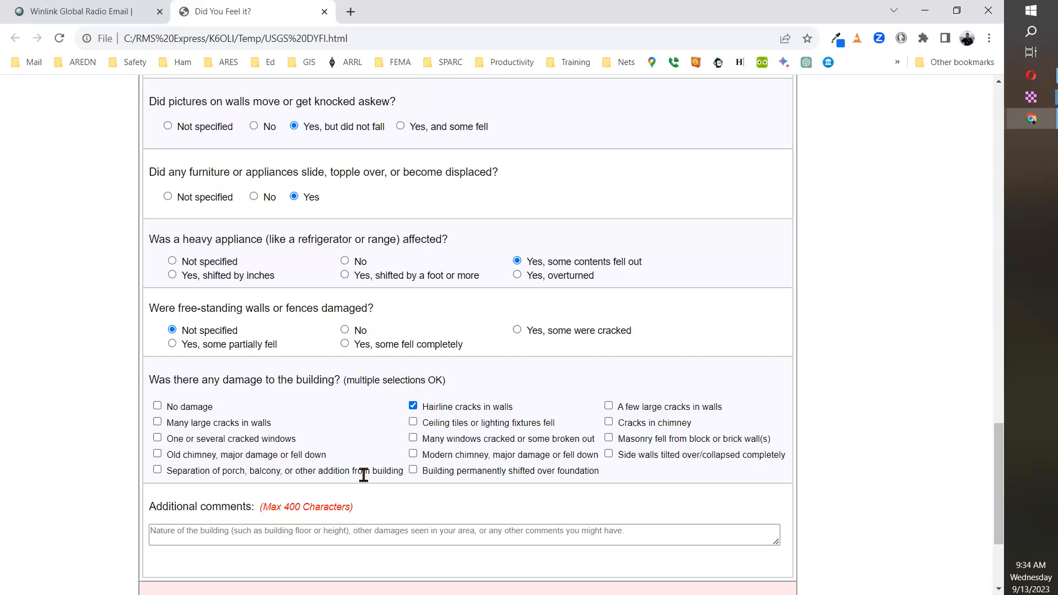
- Type 'LAXNORTHEAST; sent via VARA HF; Fun with SHAKEOUT' as additional comments
{"action": "scroll", "scroll_direction": "down", "scroll_amount": 3}
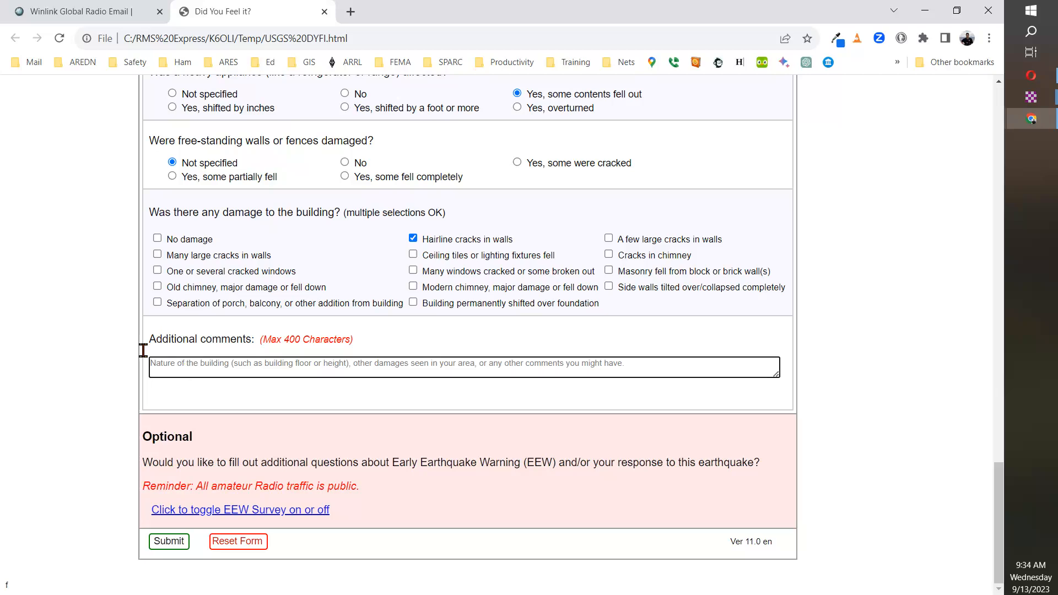
{"action": "type", "text": "LAX"}
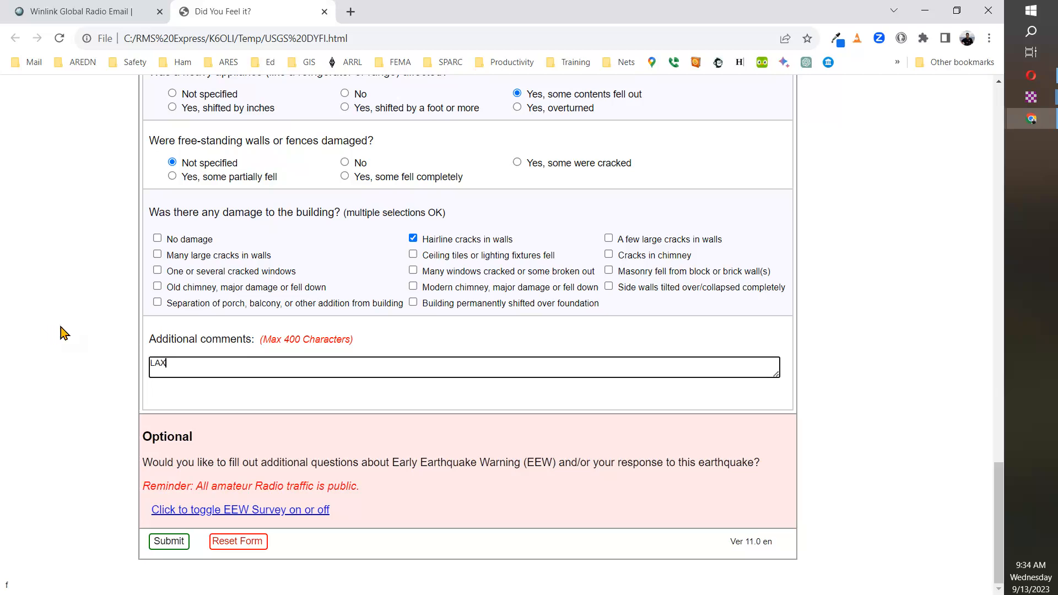
{"action": "type", "text": "NORTH"}
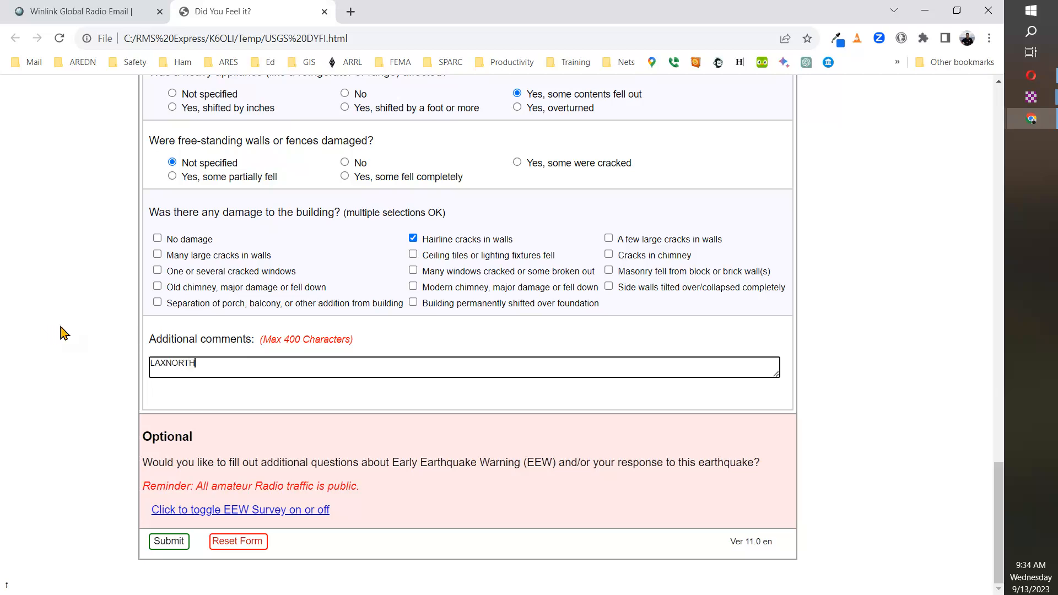
{"action": "type", "text": "EAST"}
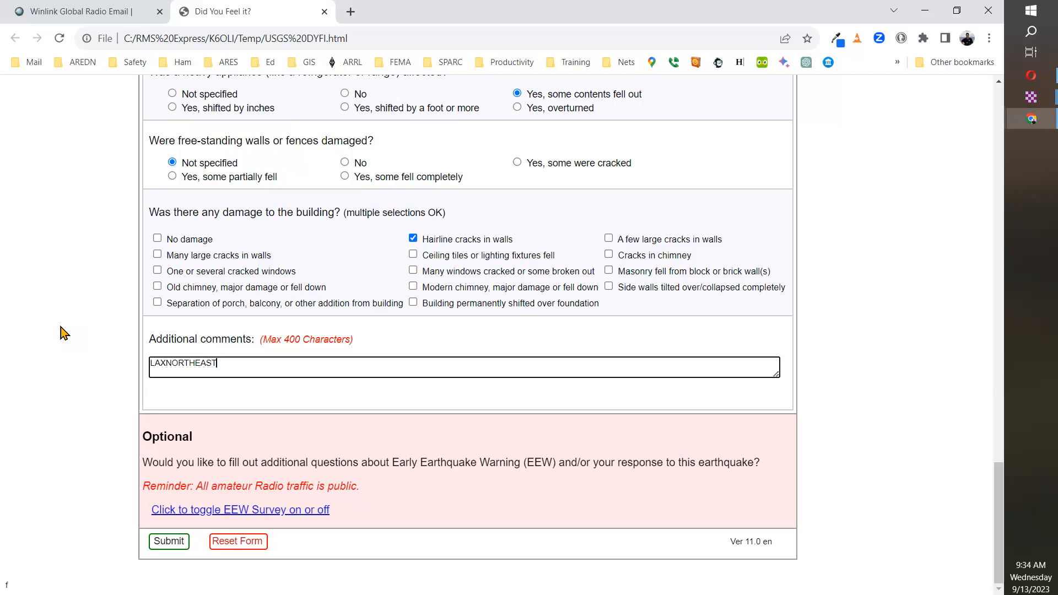
{"action": "type", "text": "; ser"}
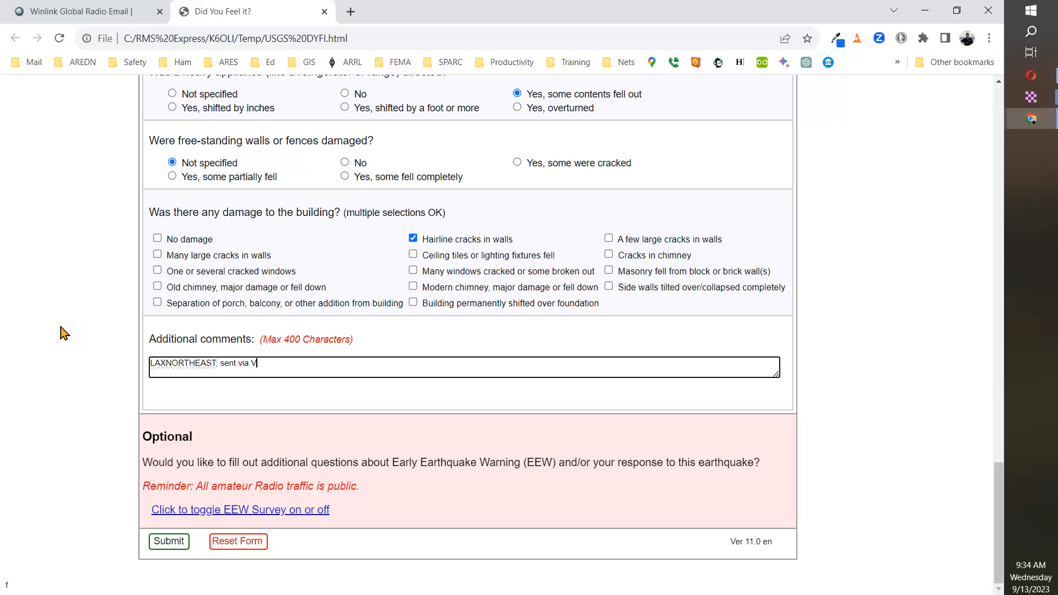
{"action": "type", "text": "ARA HF"}
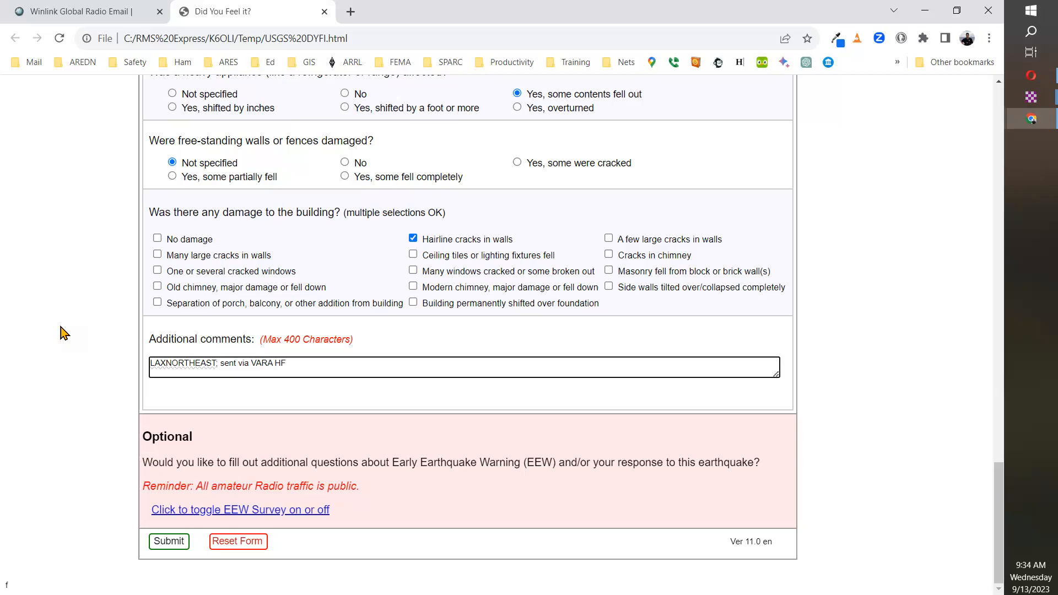
{"action": "type", "text": ";"}
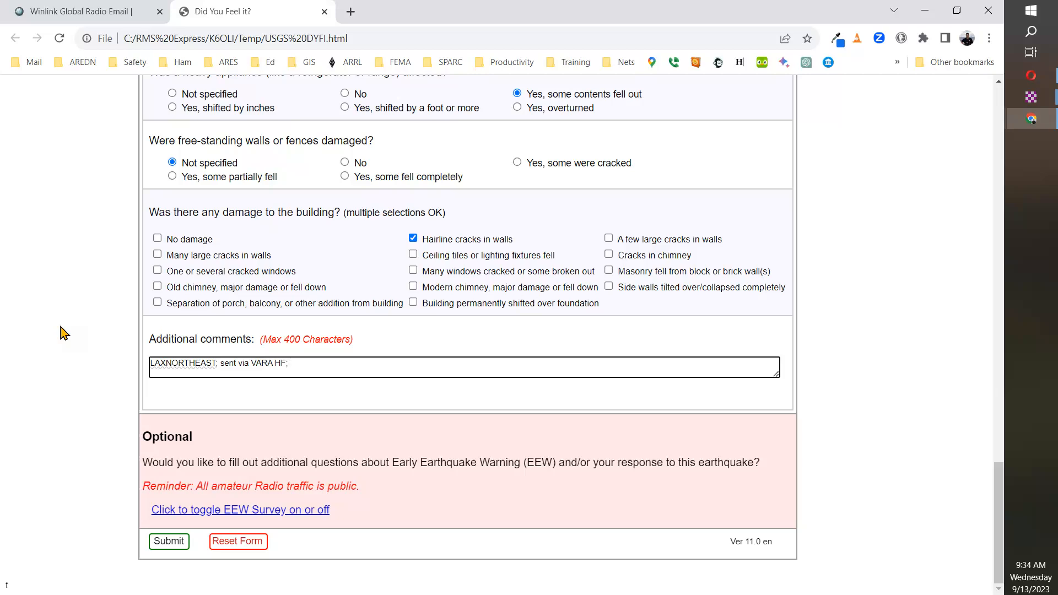
{"action": "type", "text": "Fun wi"}
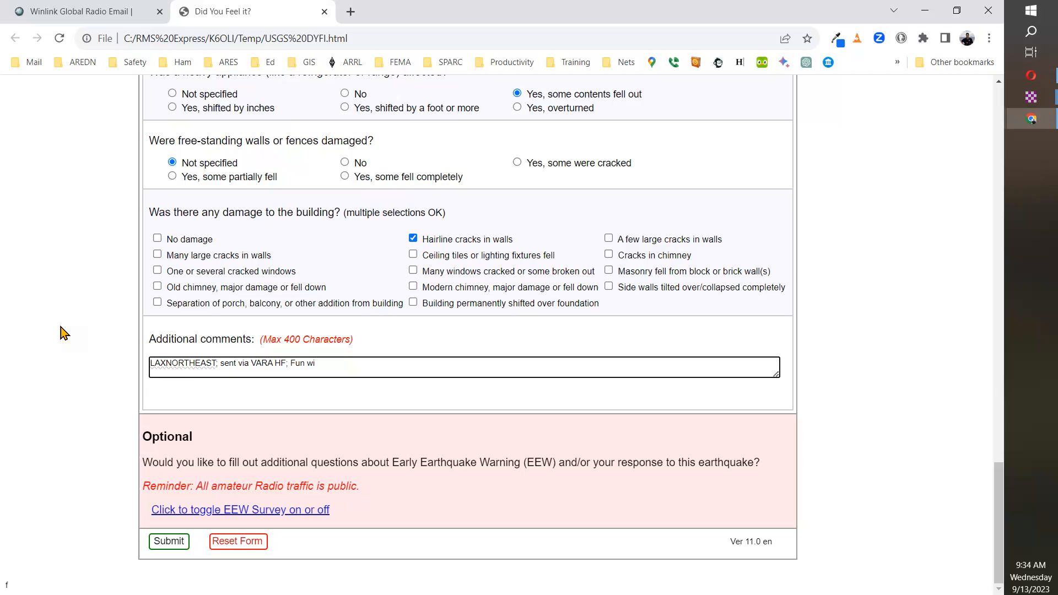
{"action": "type", "text": "th SHA"}
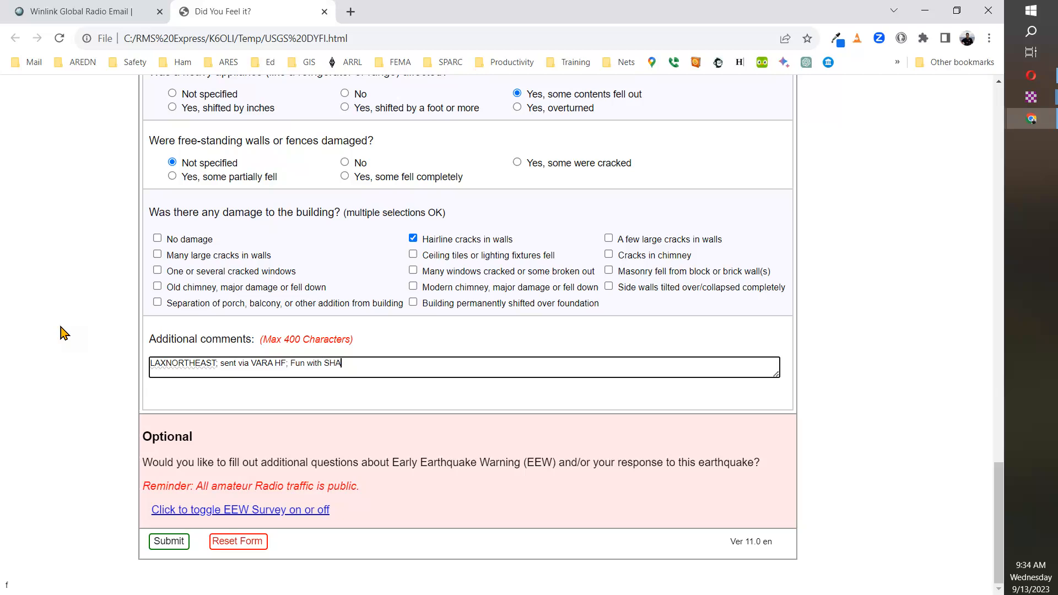
{"action": "type", "text": "KEOUT!"}
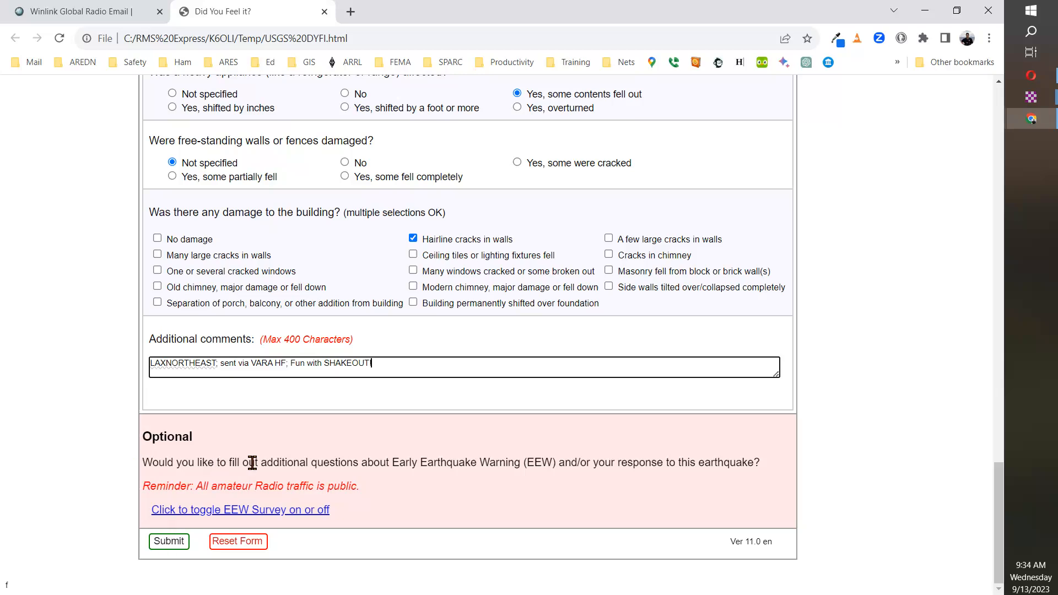
{"action": "mouse_move", "coordinate": [281, 521]}
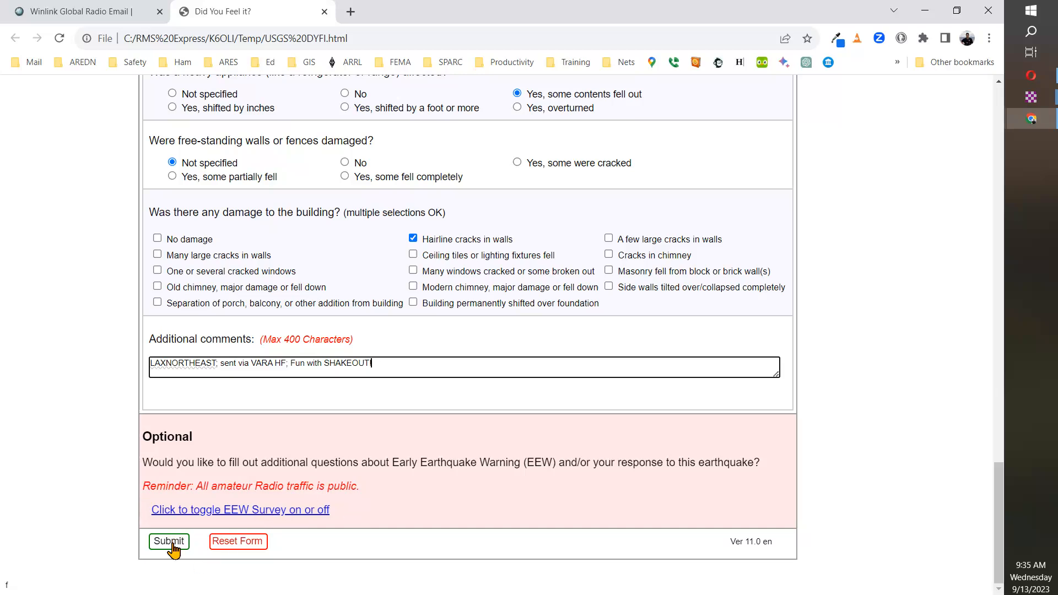
{"action": "left_click", "coordinate": [168, 542]}
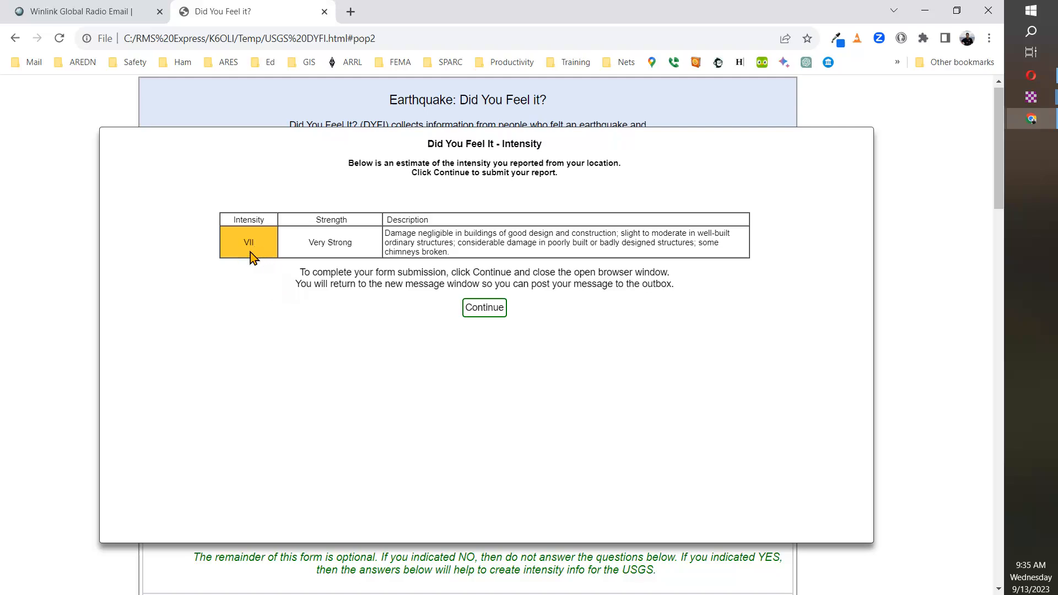
{"action": "mouse_move", "coordinate": [376, 259]}
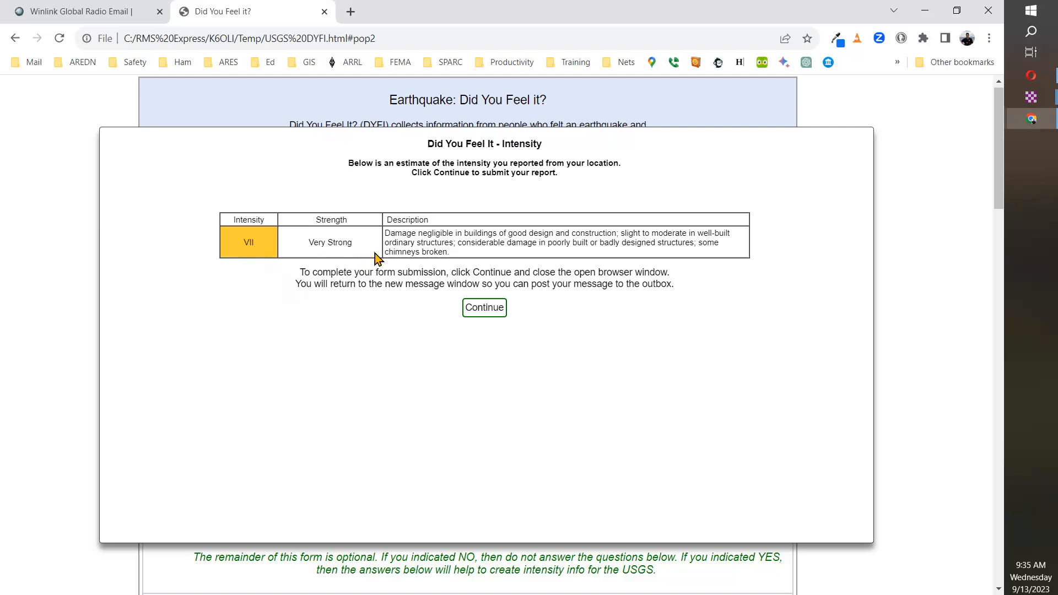
{"action": "mouse_move", "coordinate": [309, 382]}
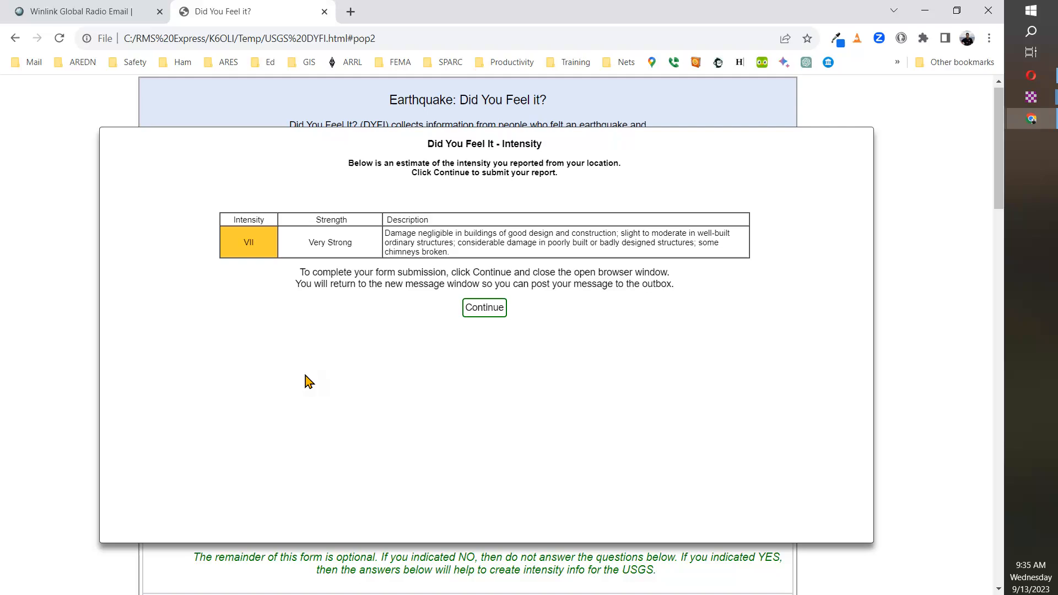
{"action": "mouse_move", "coordinate": [317, 379]}
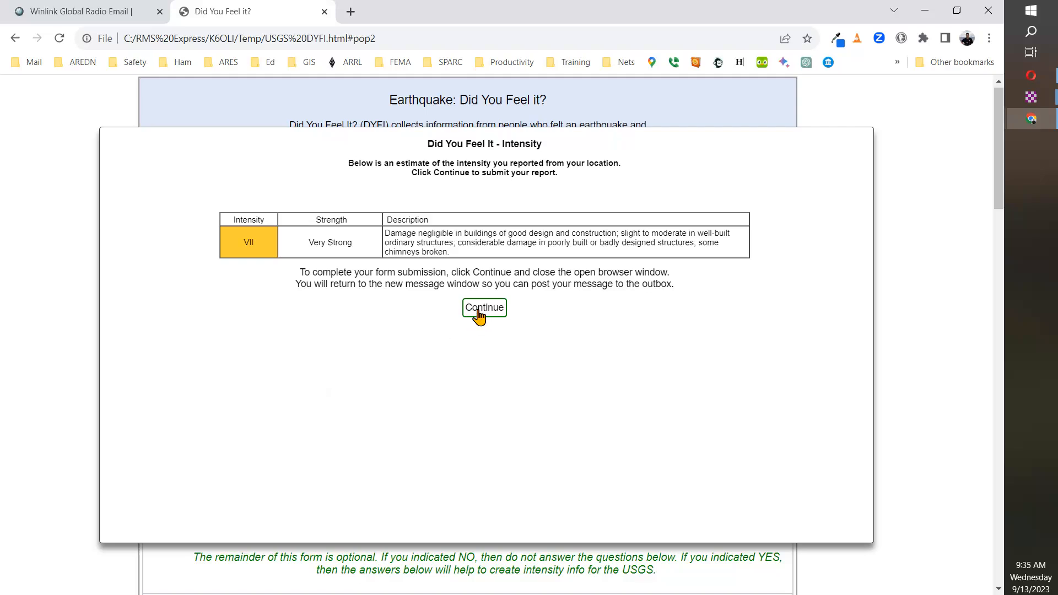
{"action": "left_click", "coordinate": [483, 308]}
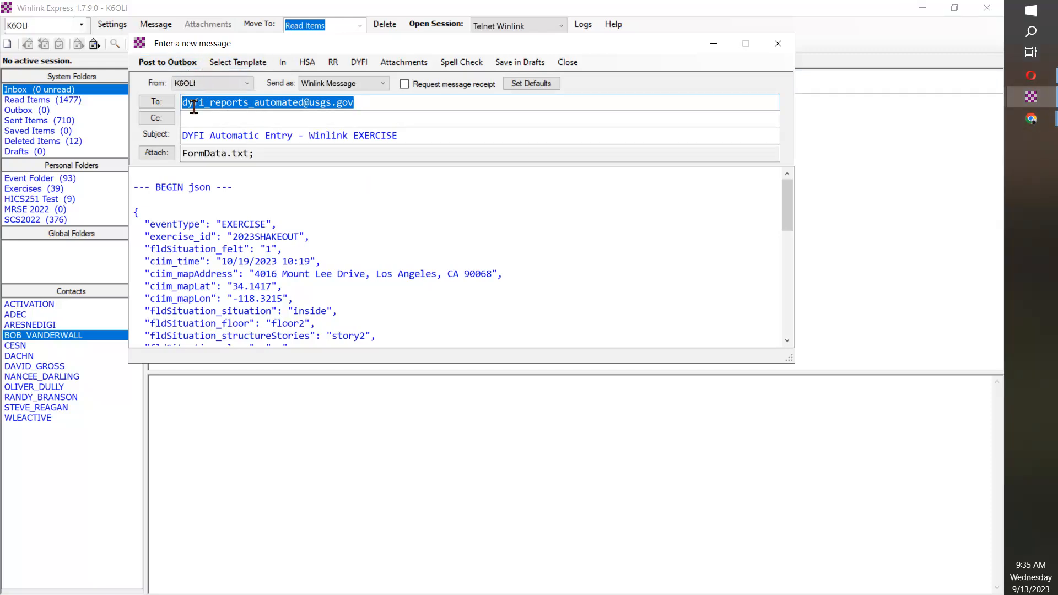
{"action": "mouse_move", "coordinate": [308, 102]}
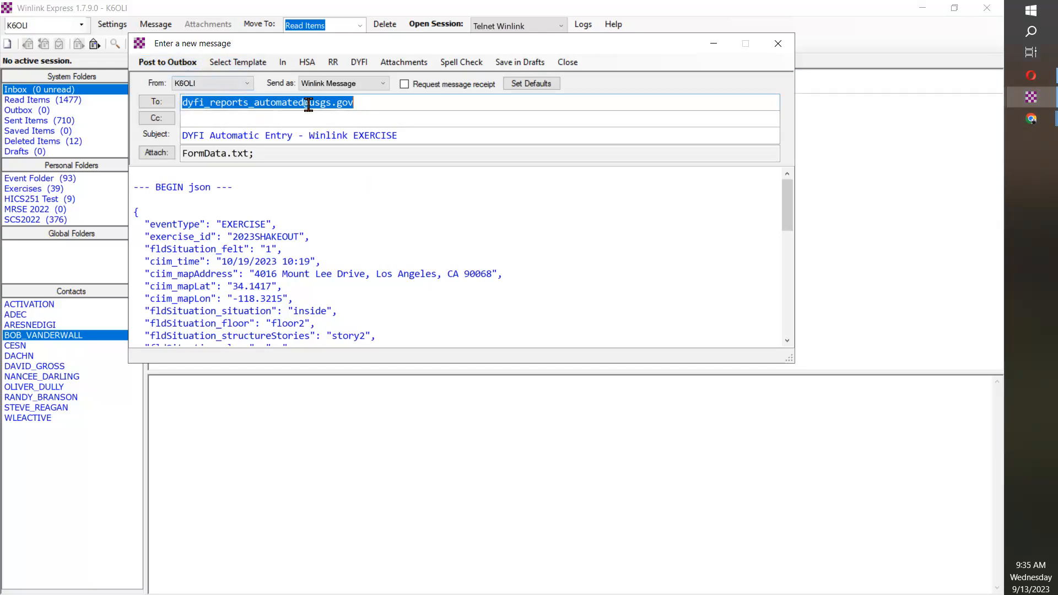
{"action": "left_click", "coordinate": [305, 102]}
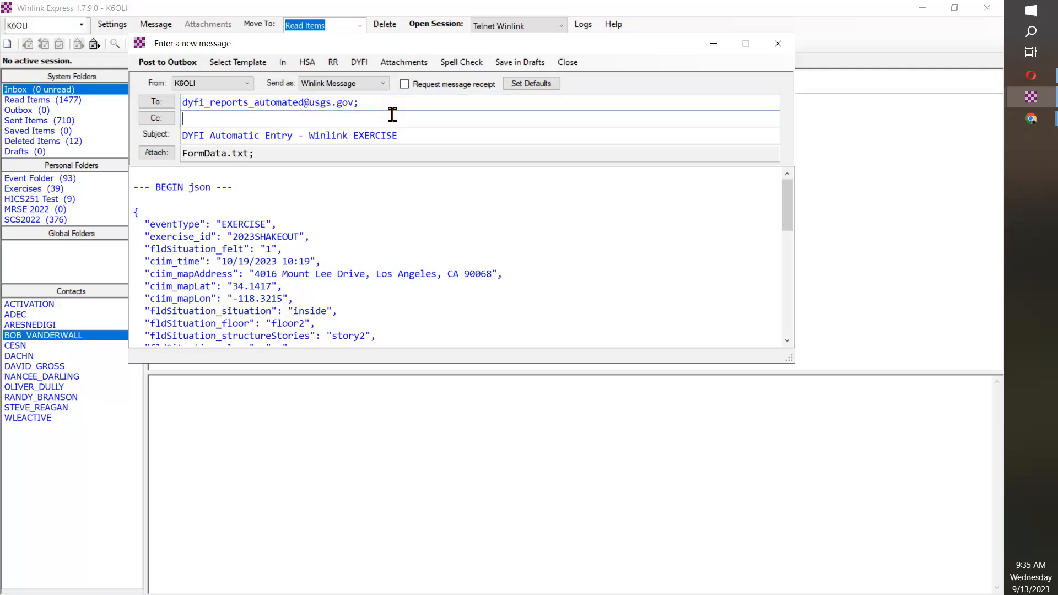
{"action": "type", "text": "SHAKEO"}
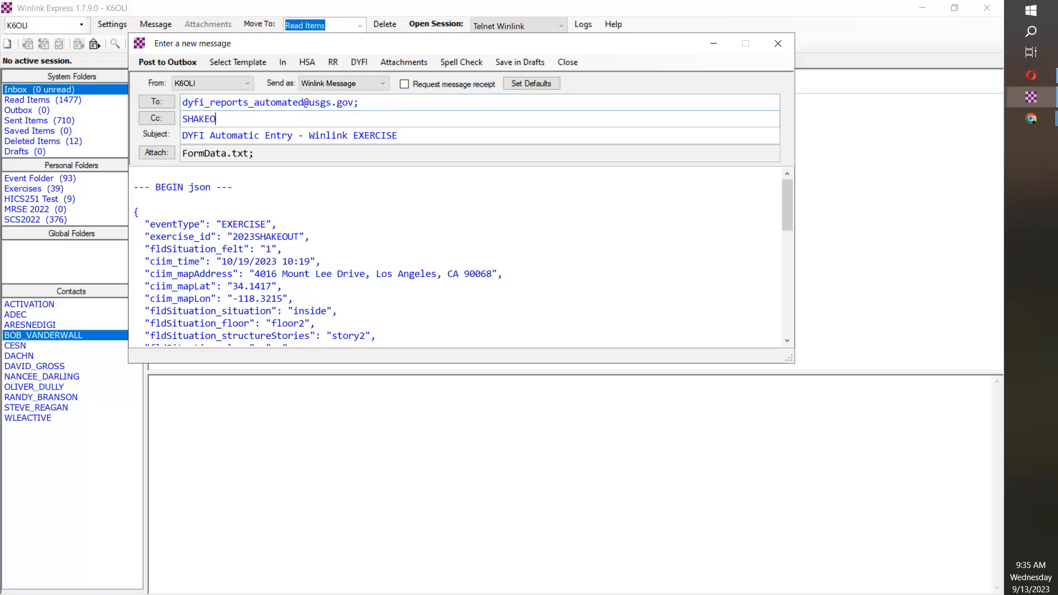
{"action": "type", "text": "UT"}
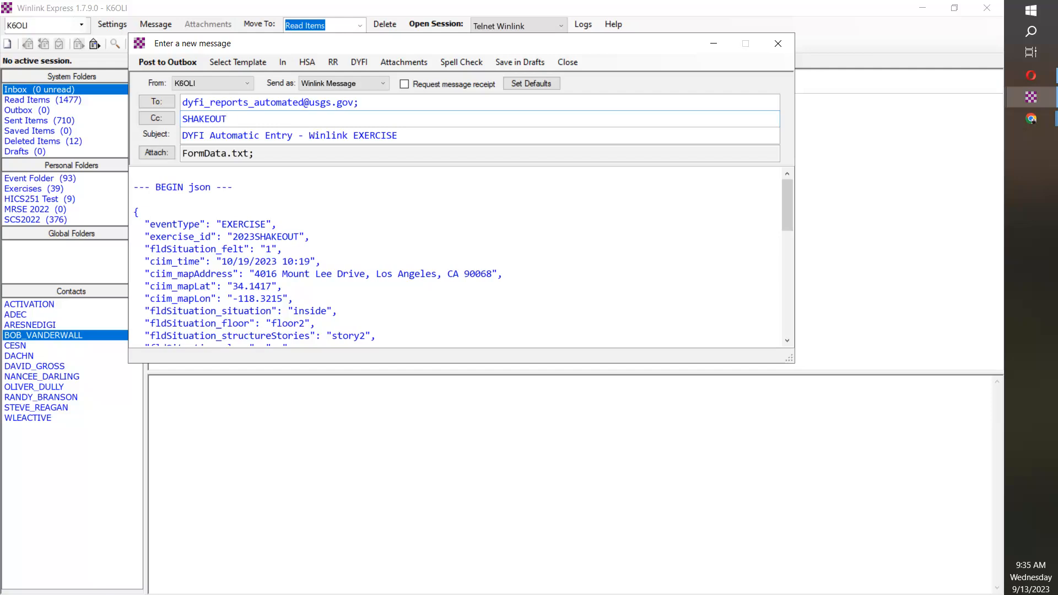
{"action": "type", "text": ";"}
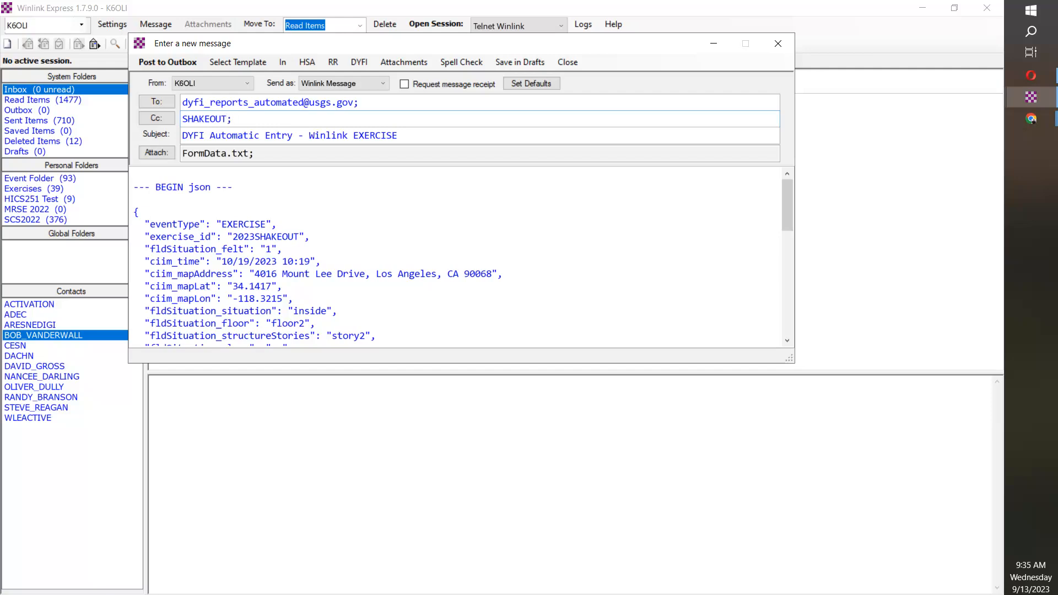
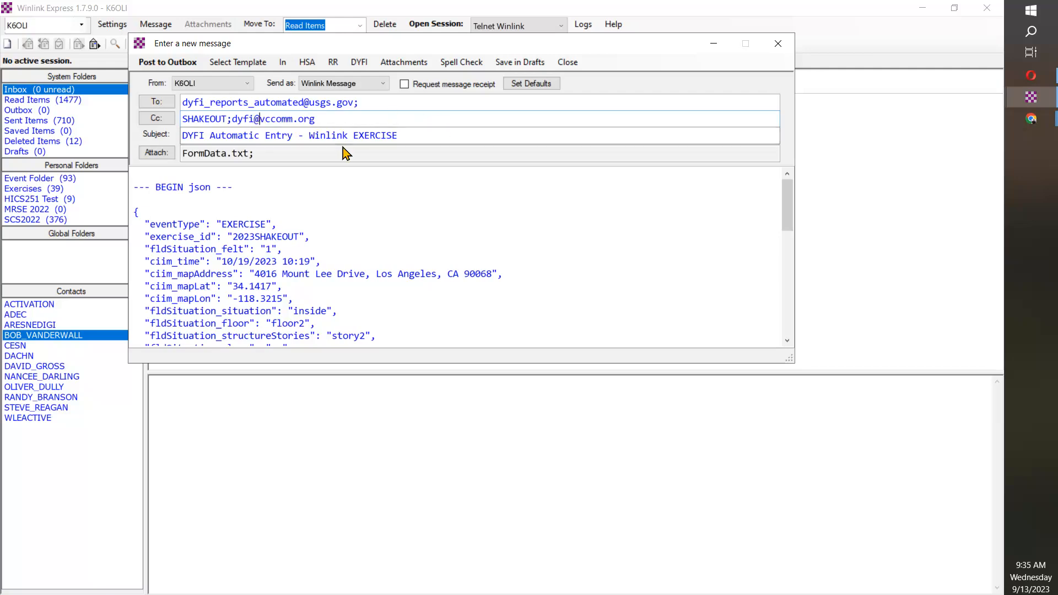
{"action": "mouse_move", "coordinate": [330, 150]}
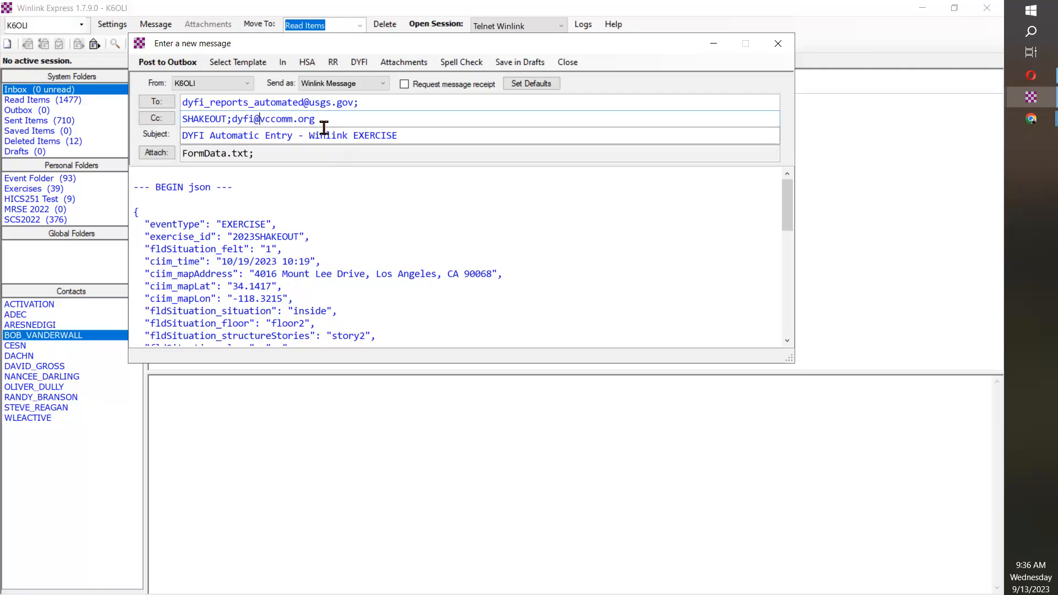
{"action": "double_click", "coordinate": [270, 119]}
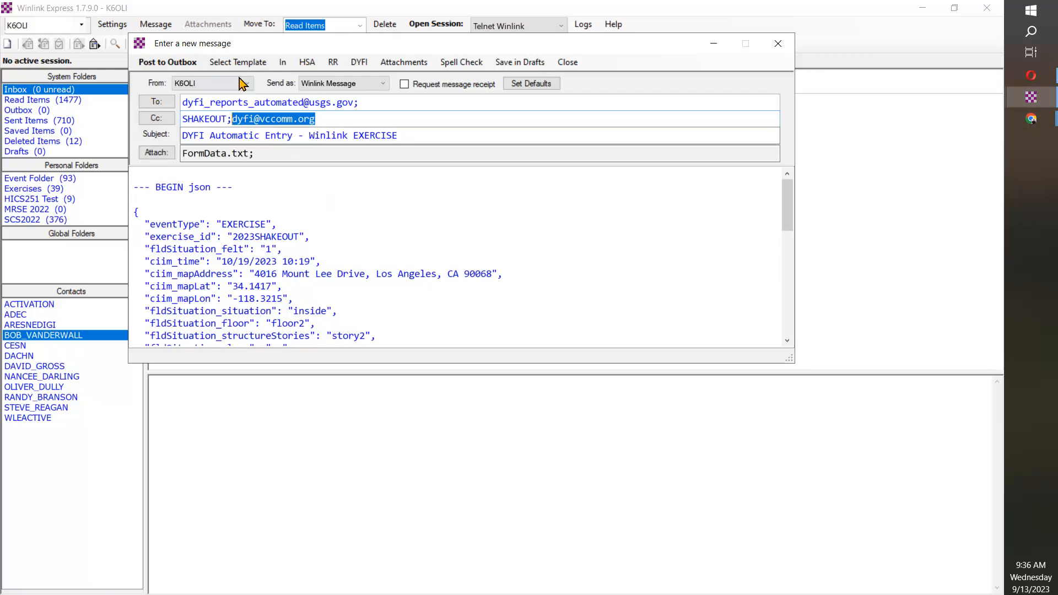
{"action": "mouse_move", "coordinate": [207, 217]}
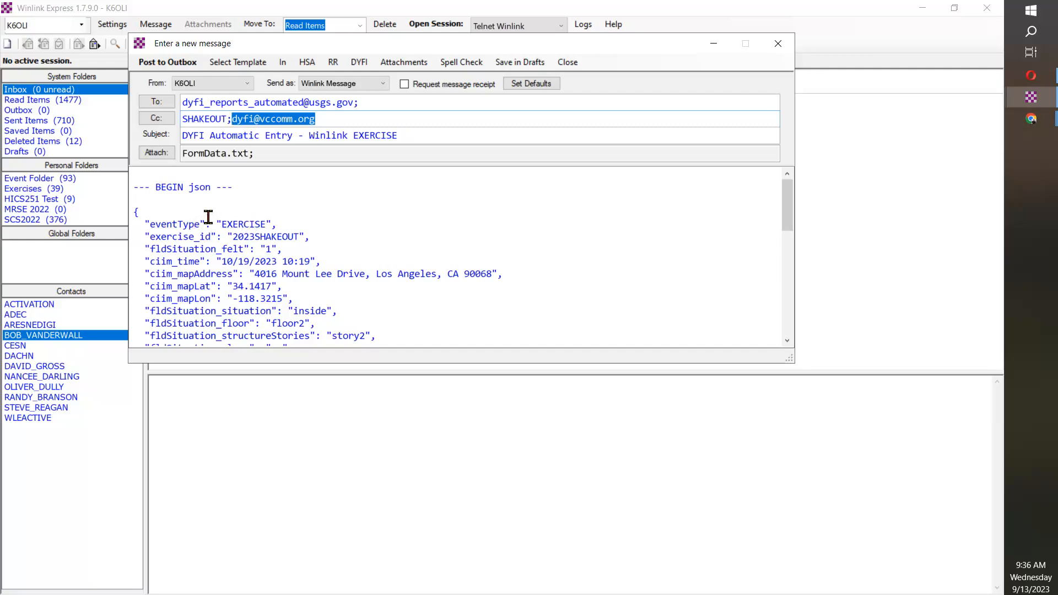
{"action": "mouse_move", "coordinate": [225, 243]}
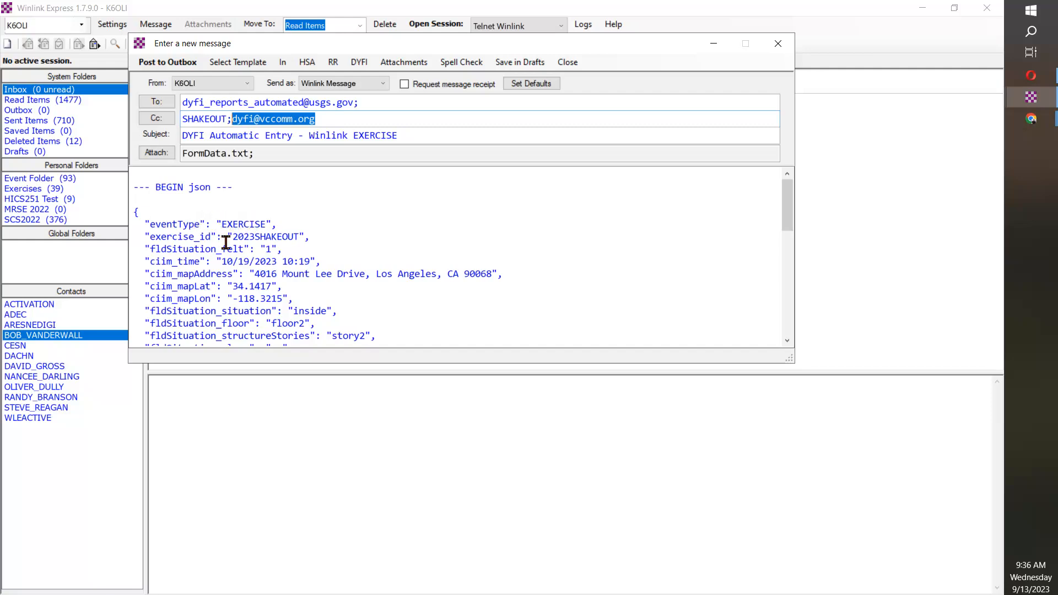
{"action": "double_click", "coordinate": [265, 237]}
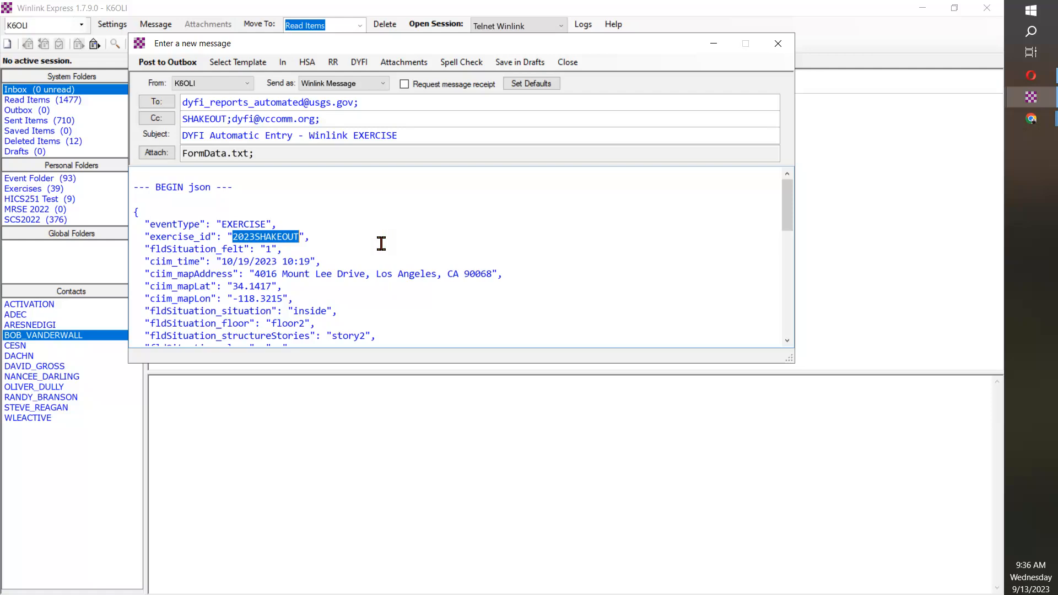
{"action": "scroll", "scroll_direction": "down", "scroll_amount": 3}
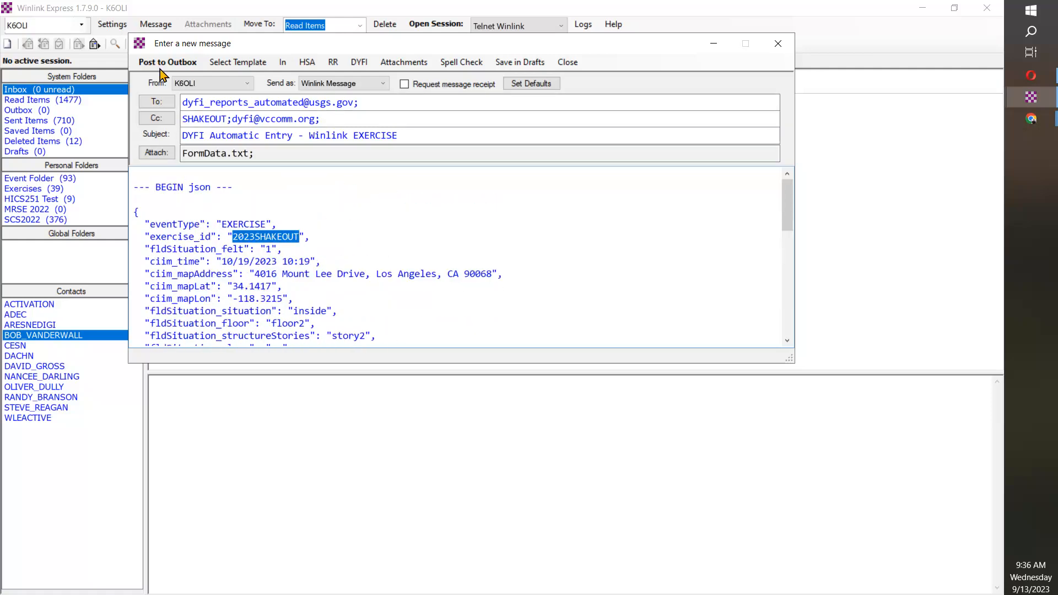
- Post the DYFI report to the Outbox and dismiss the session-type list
{"action": "left_click", "coordinate": [167, 62]}
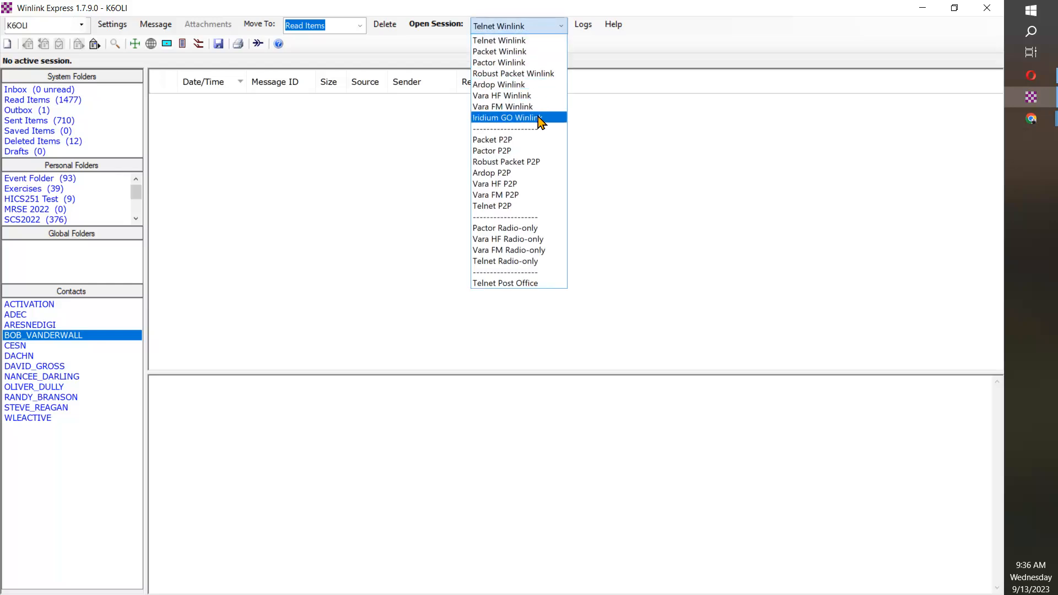
{"action": "mouse_move", "coordinate": [449, 33]}
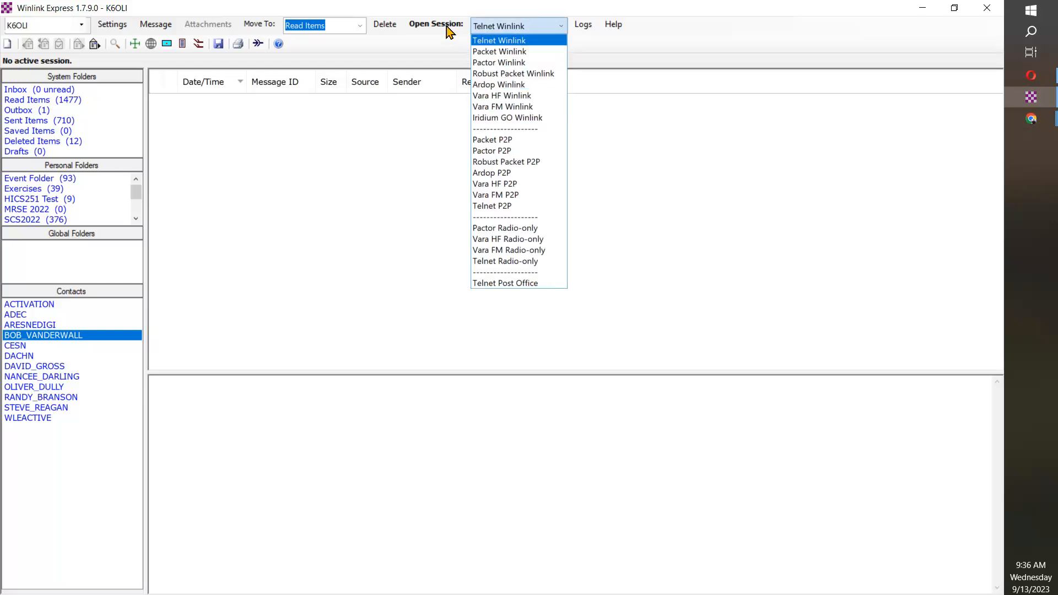
{"action": "mouse_move", "coordinate": [930, 13]}
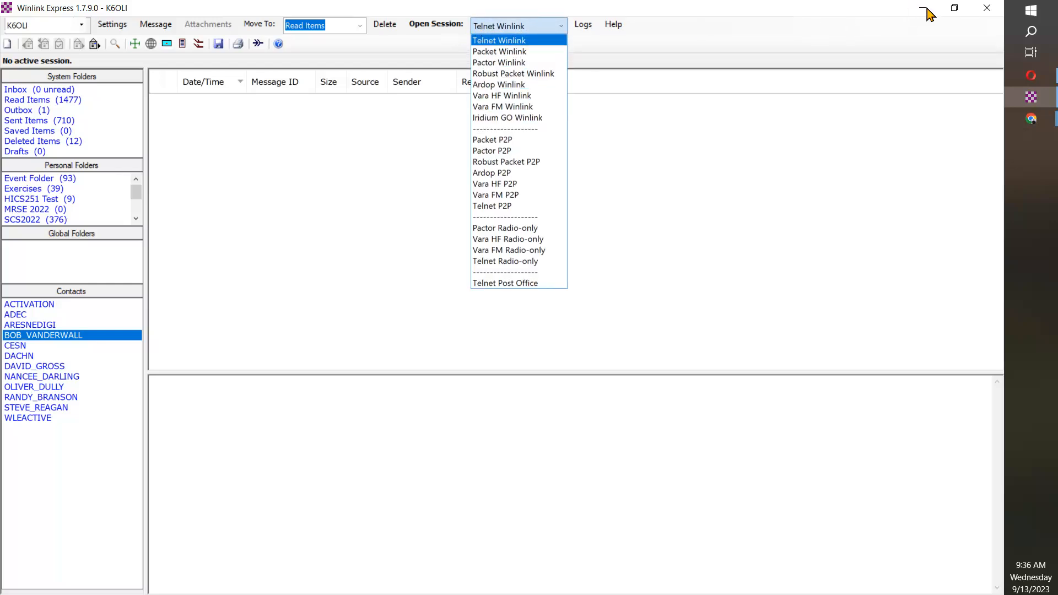
{"action": "left_click", "coordinate": [517, 40]}
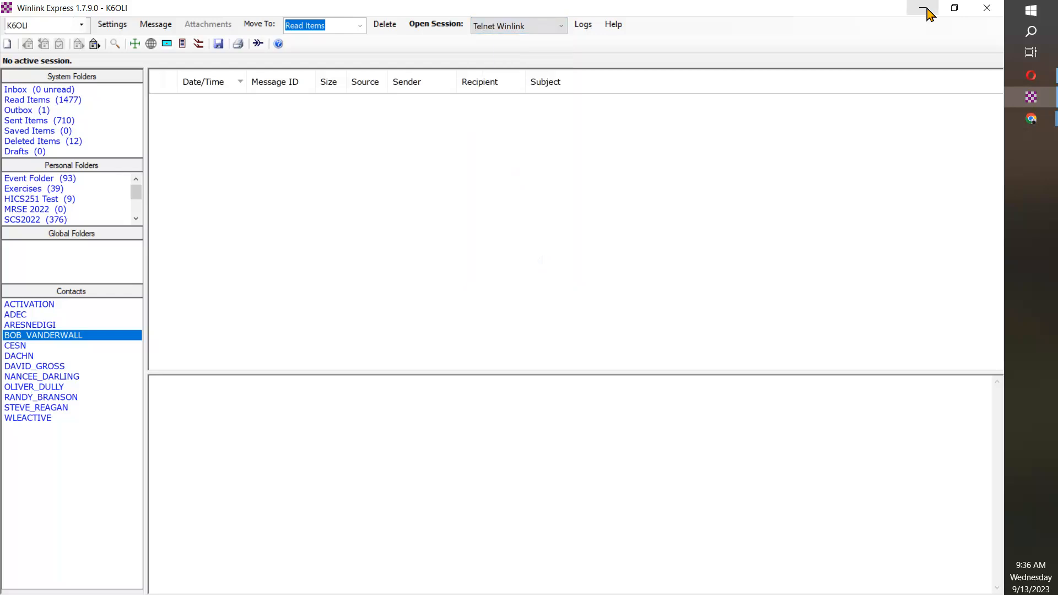